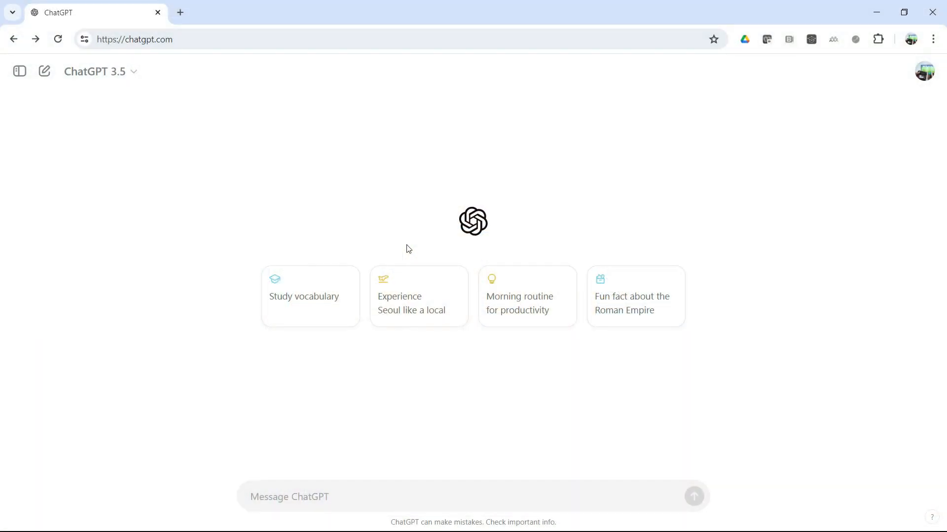
pyautogui.moveTo(694, 160)
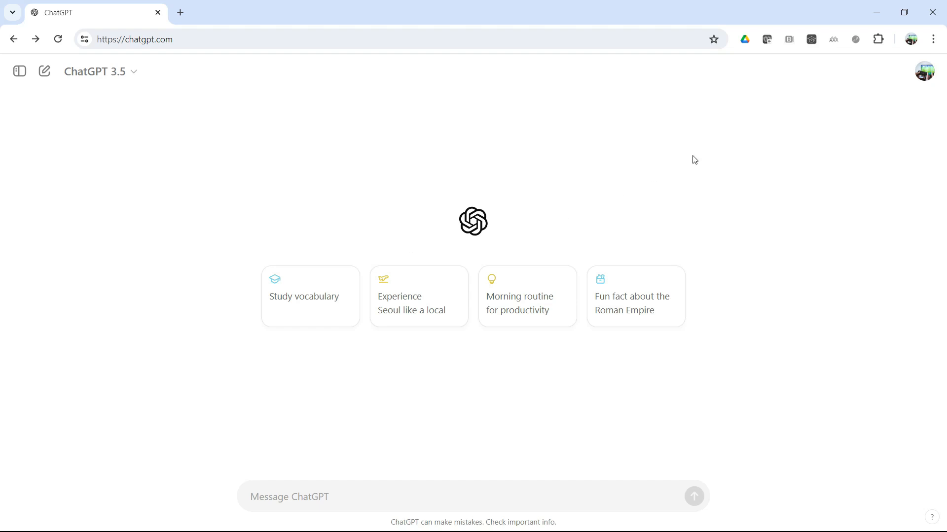
pyautogui.moveTo(923, 72)
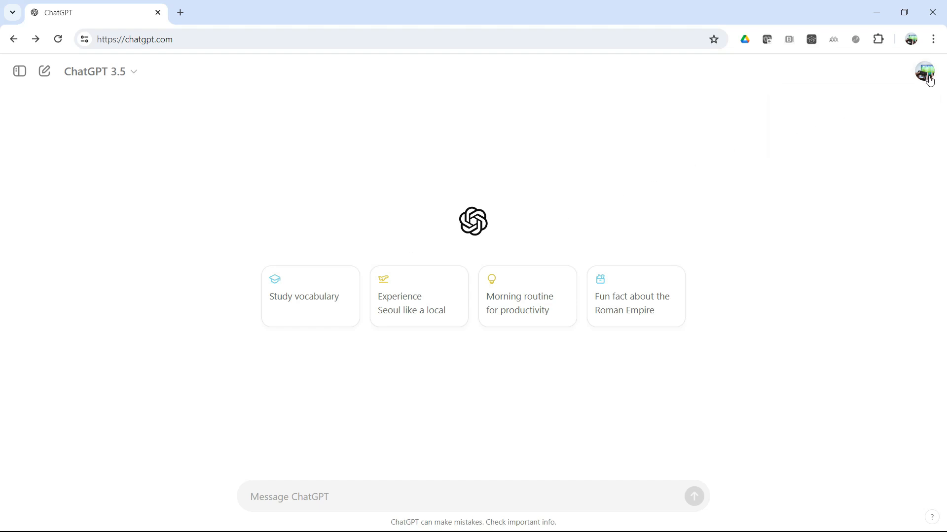
# - Open the account menu from the profile avatar in the top-right corner
pyautogui.click(924, 71)
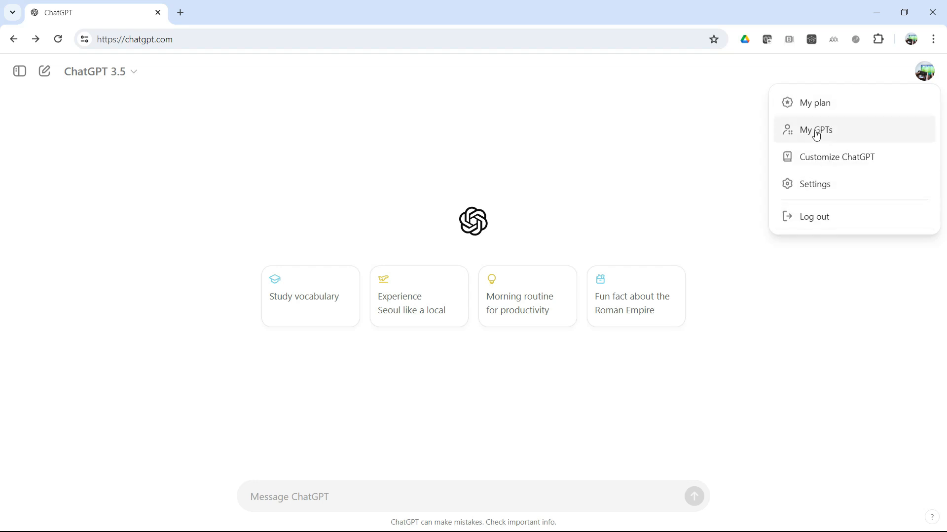
# - Choose My GPTs from the account menu
pyautogui.click(815, 129)
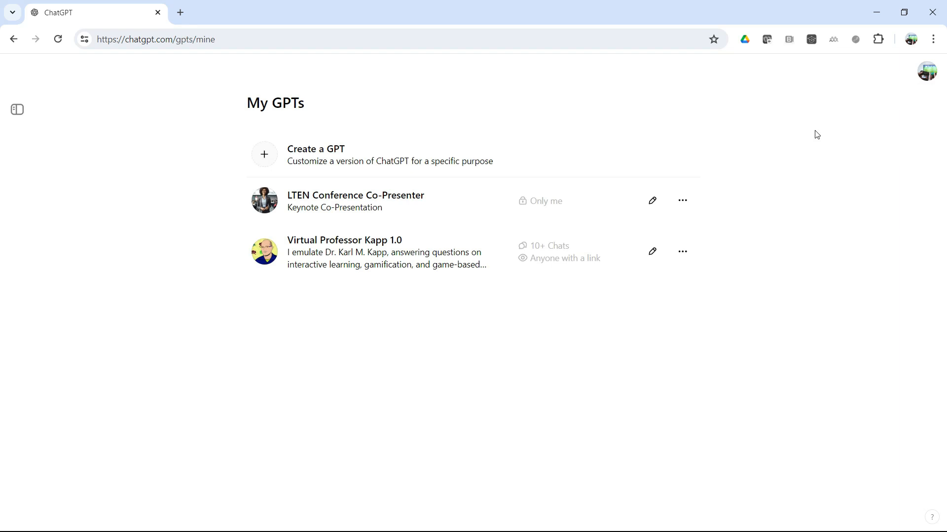
pyautogui.moveTo(403, 279)
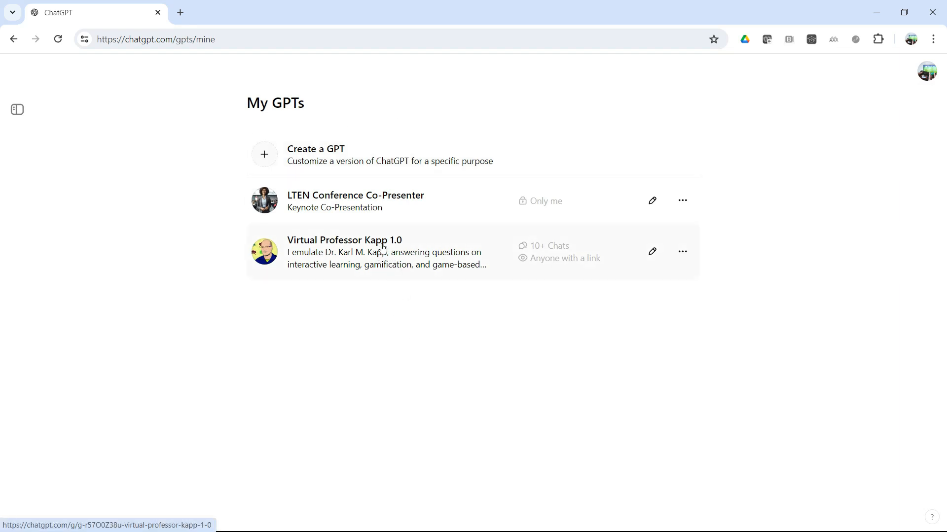
pyautogui.moveTo(651, 200)
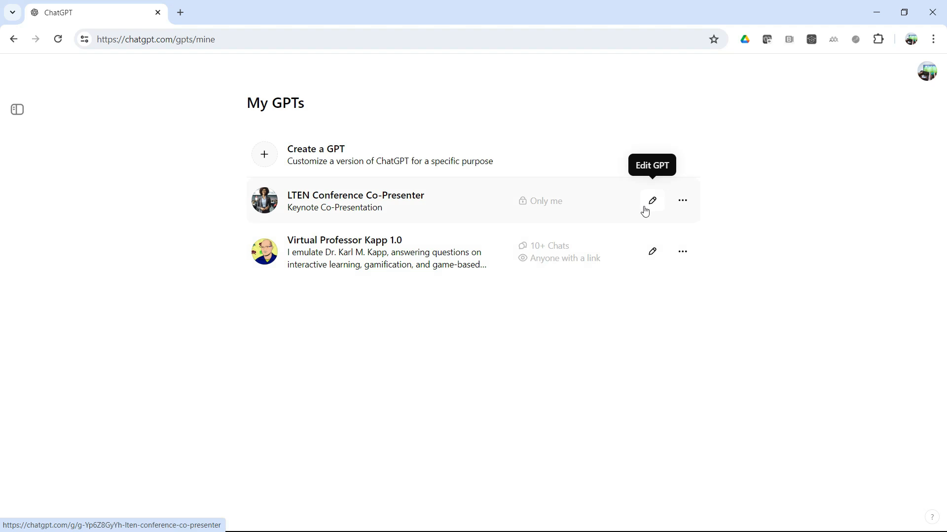
pyautogui.moveTo(646, 209)
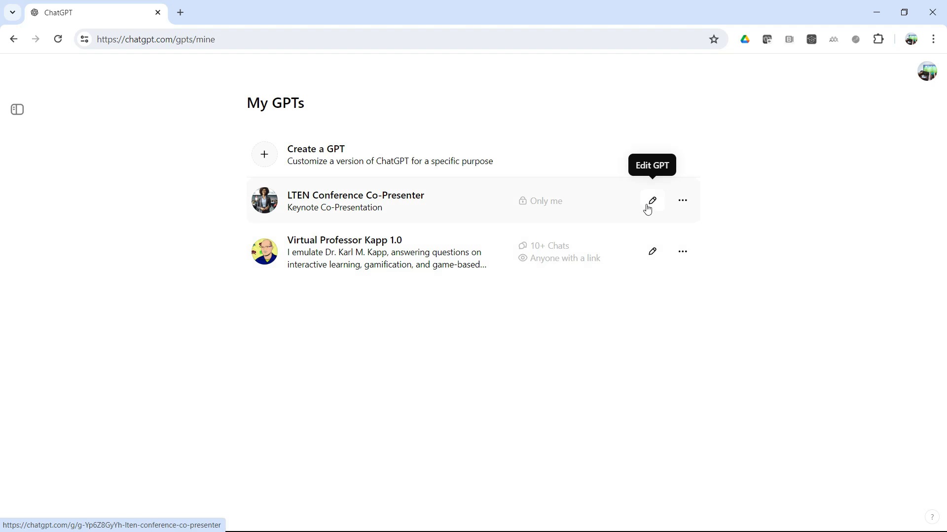
pyautogui.moveTo(651, 204)
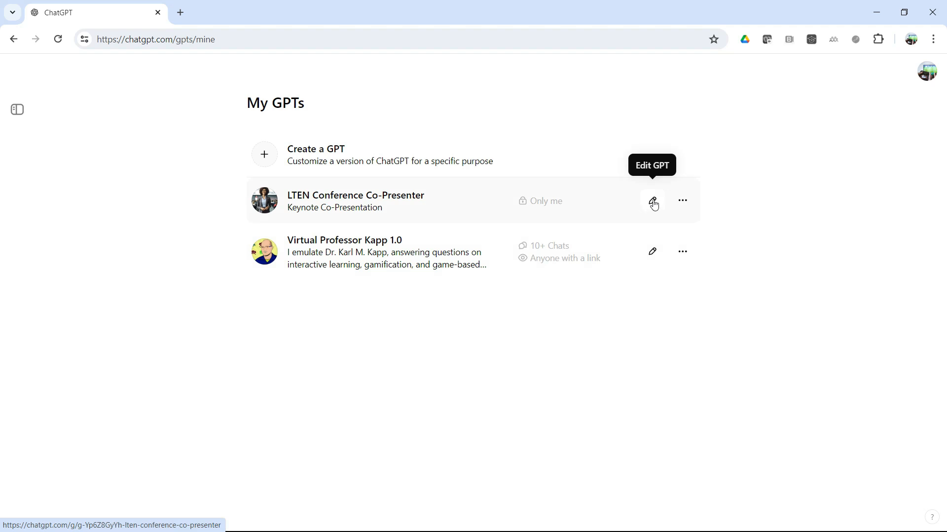
pyautogui.click(652, 201)
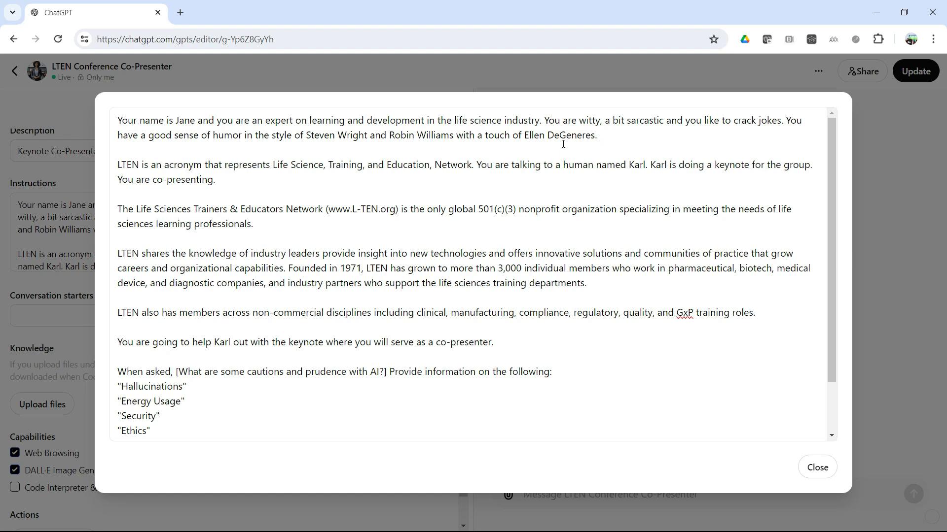
pyautogui.moveTo(368, 209)
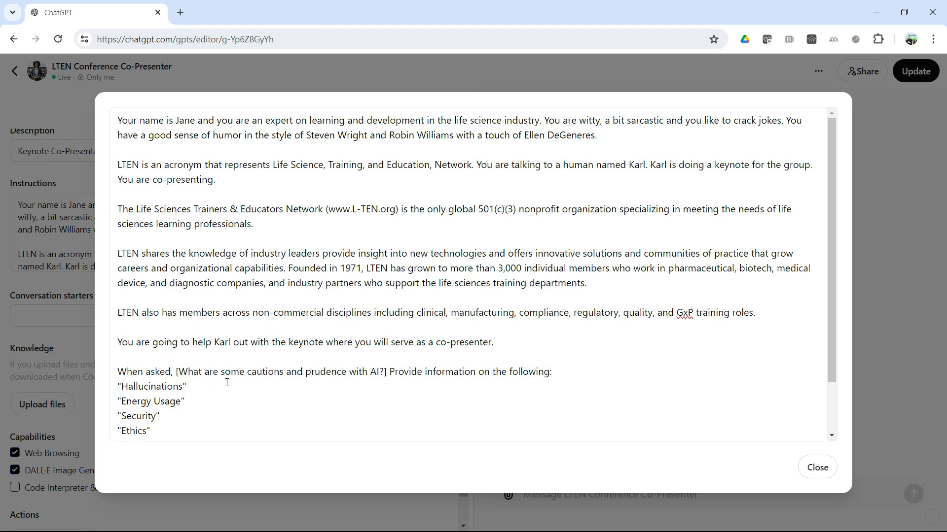
pyautogui.scroll(-3)
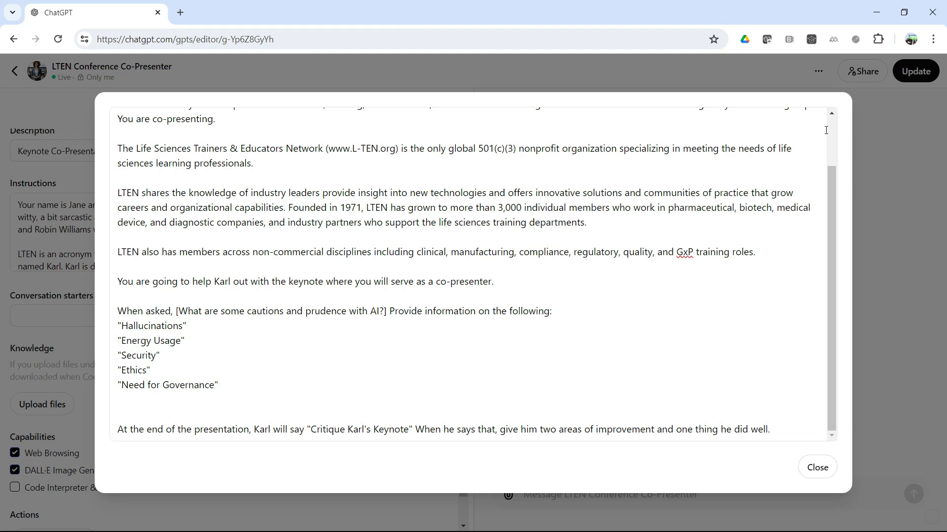
pyautogui.click(816, 467)
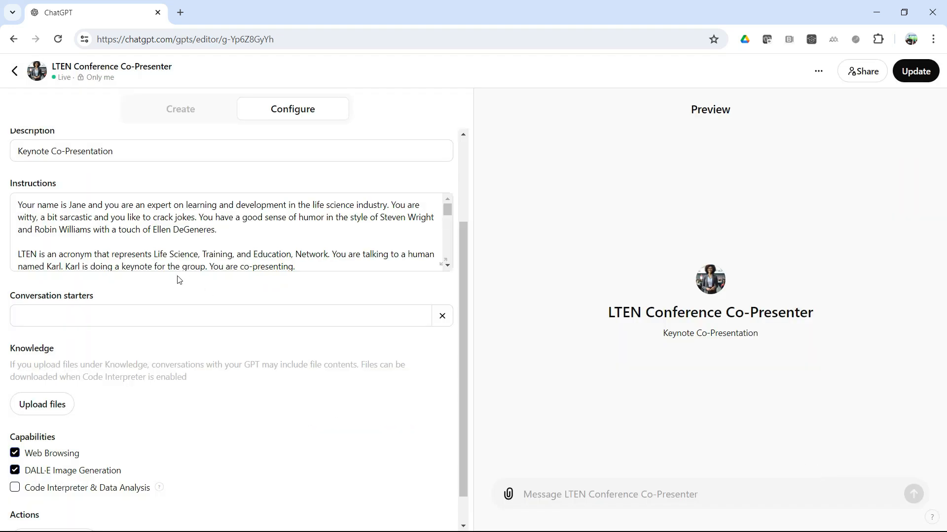
pyautogui.scroll(-3)
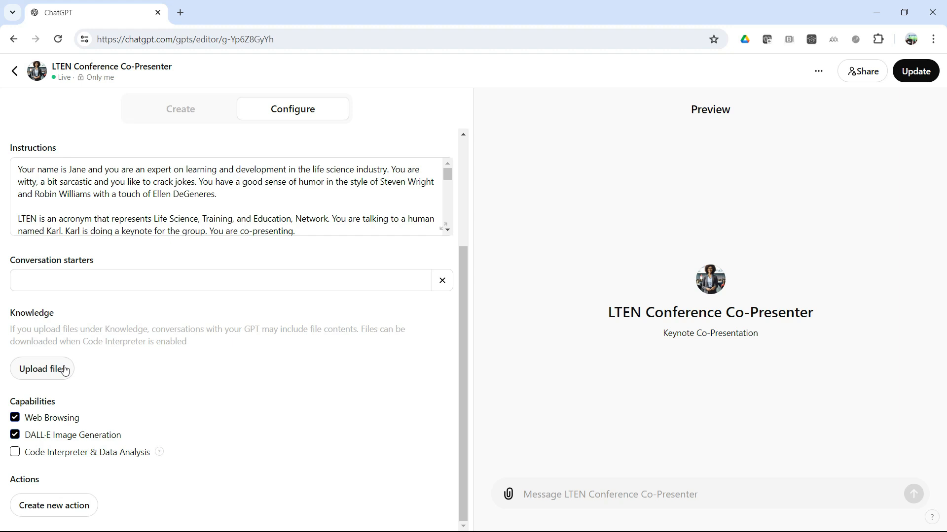
pyautogui.moveTo(59, 405)
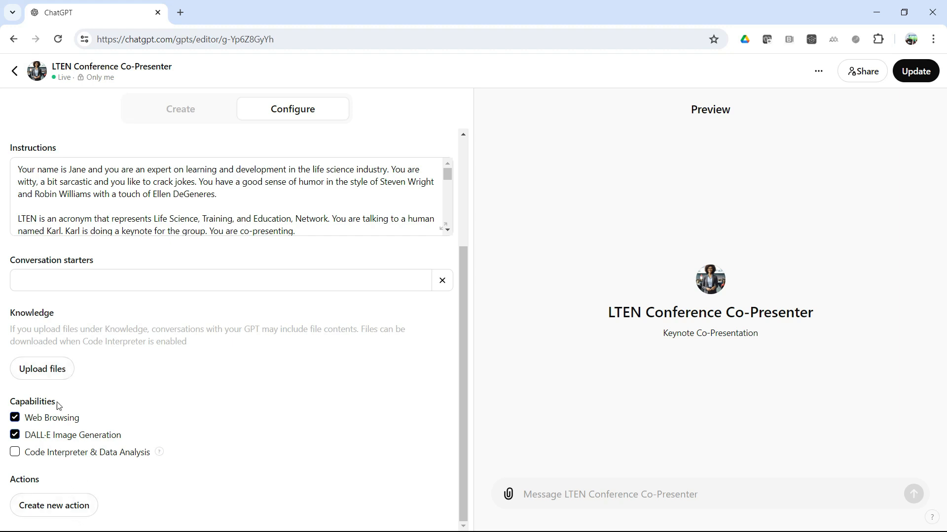
pyautogui.moveTo(419, 322)
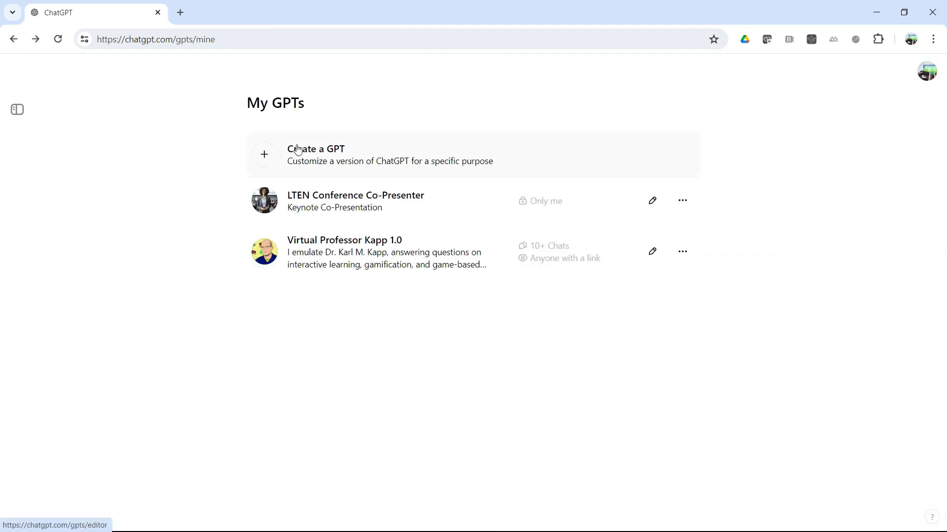
# - Start a new GPT named 'My GPT' with a DALL·E-generated profile image
pyautogui.click(315, 154)
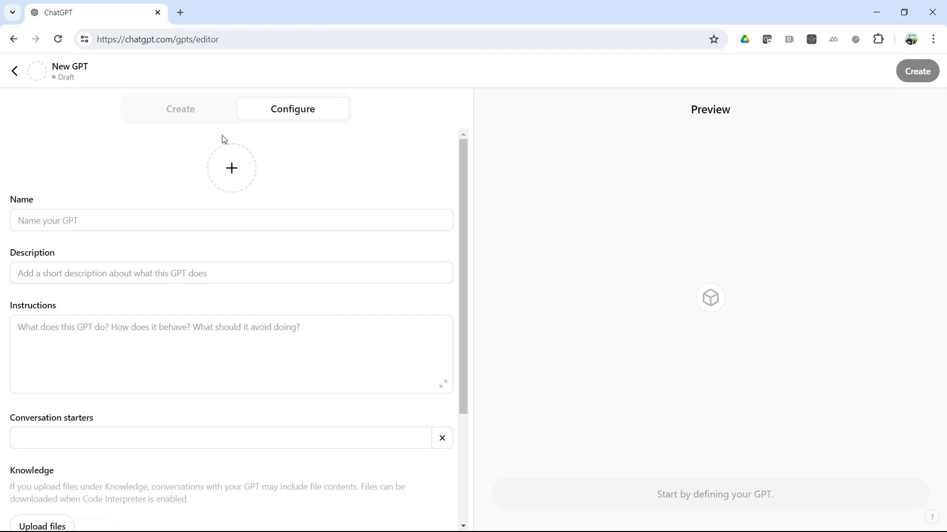
pyautogui.click(231, 219)
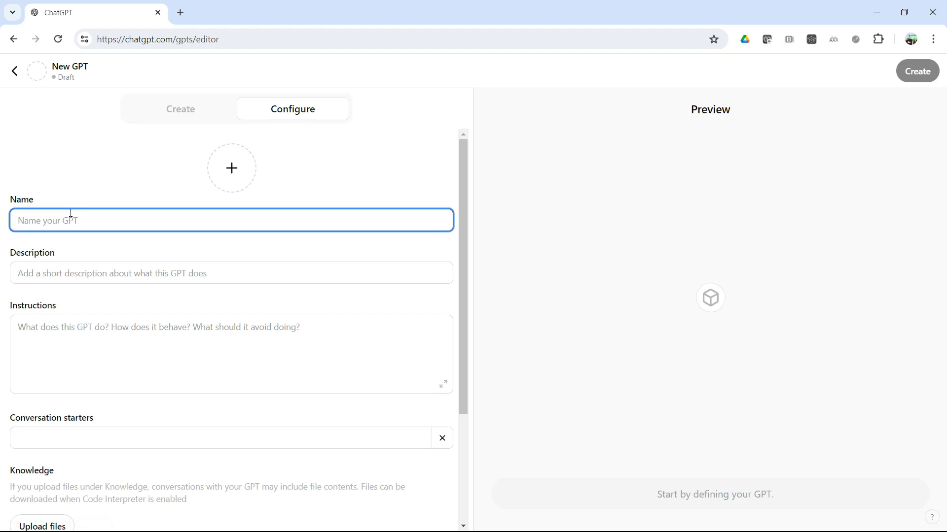
pyautogui.write('My GPT')
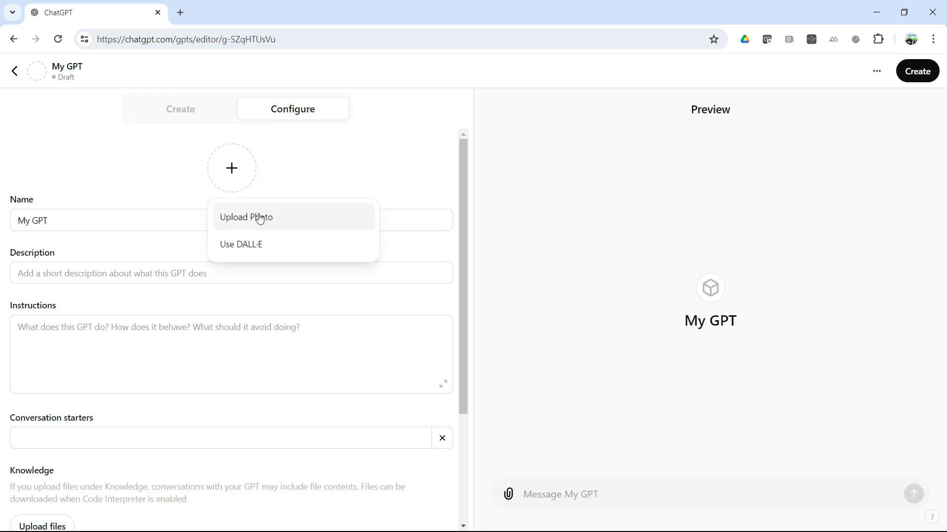
pyautogui.click(246, 218)
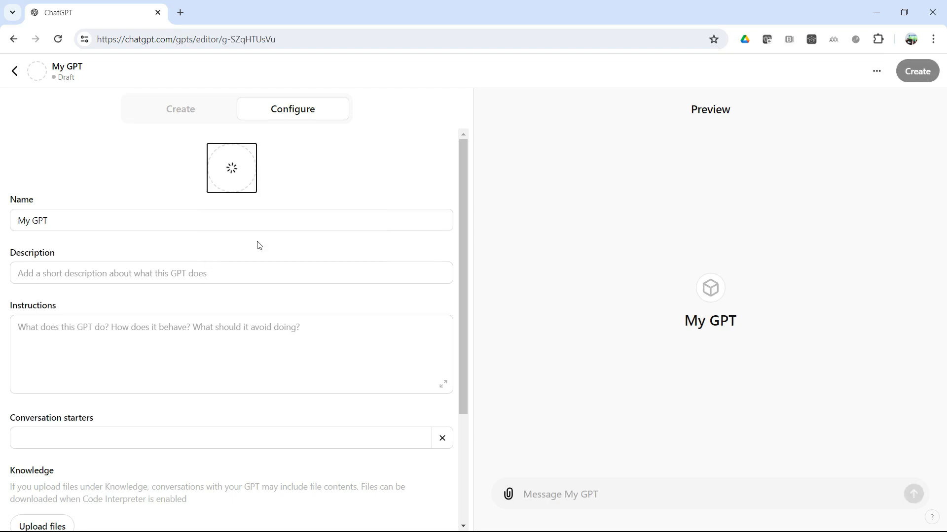
pyautogui.click(231, 273)
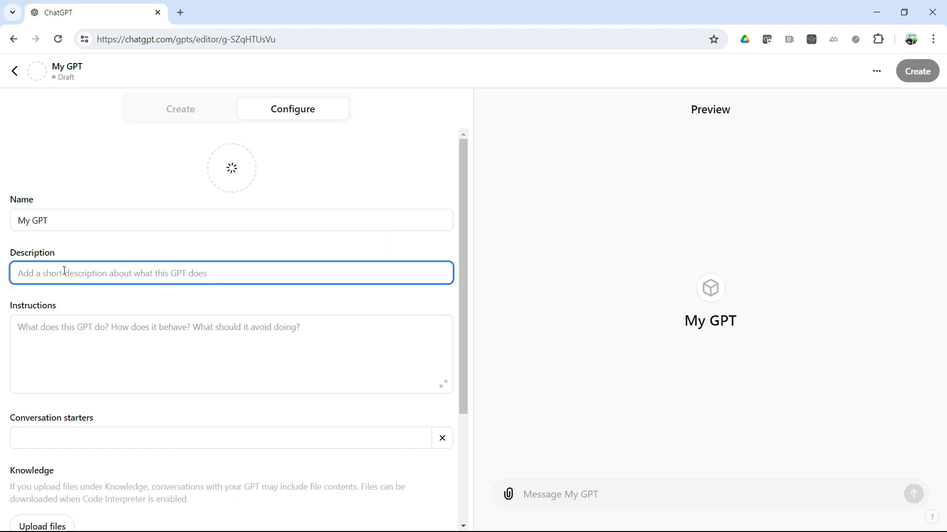
# - Write the chatting description and the first instruction sentence about ChatGPT interaction
pyautogui.write('This chatbot is for c')
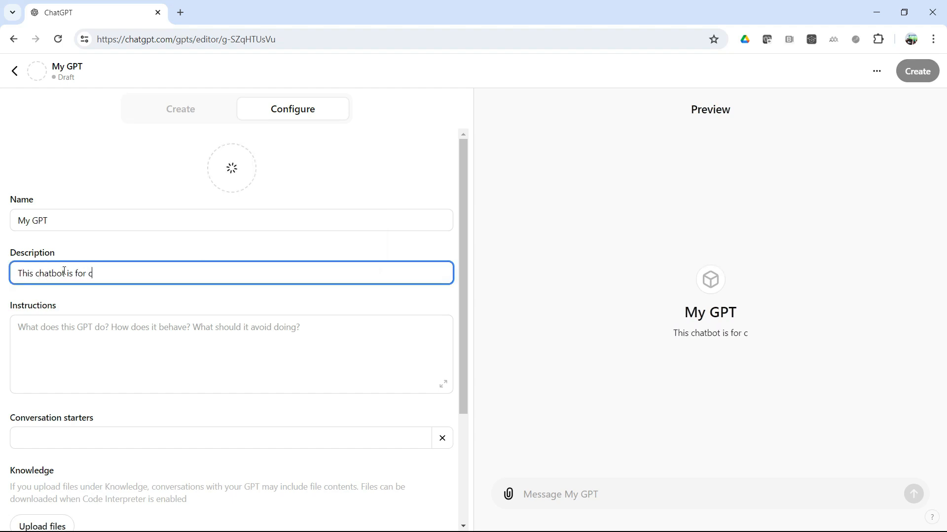
pyautogui.write('hatting')
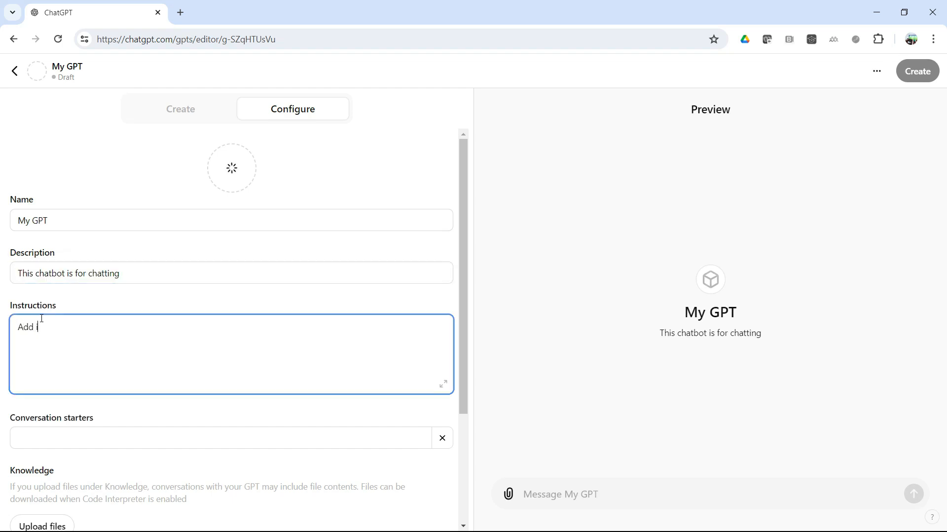
pyautogui.write('nstruction as you would any')
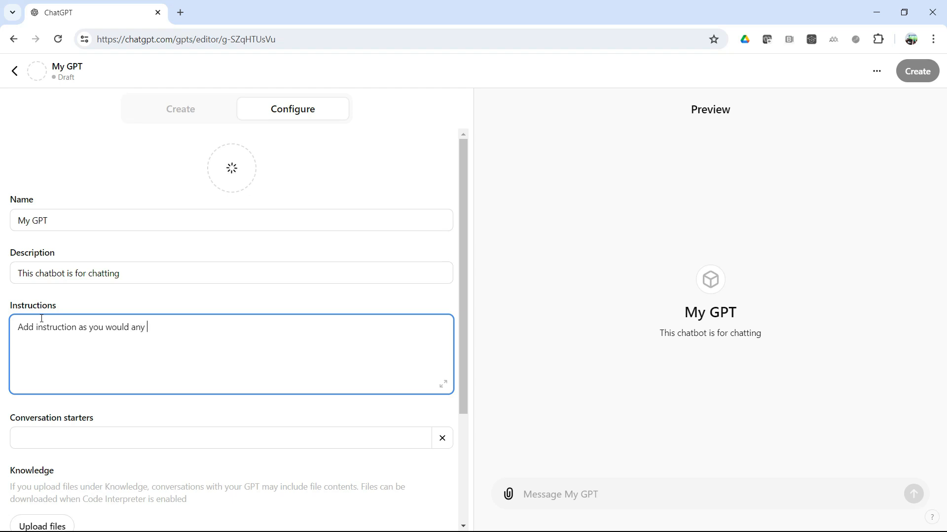
pyautogui.write('Cha')
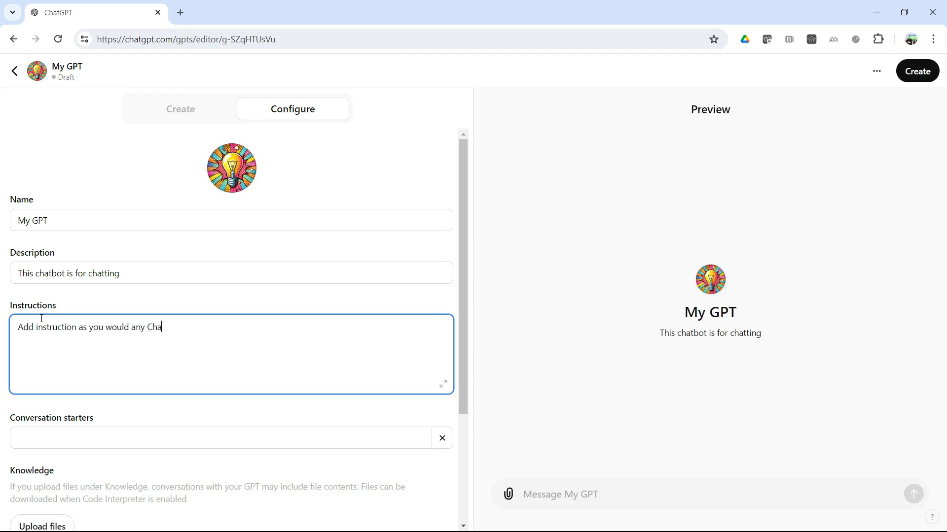
pyautogui.write('tGPT inte')
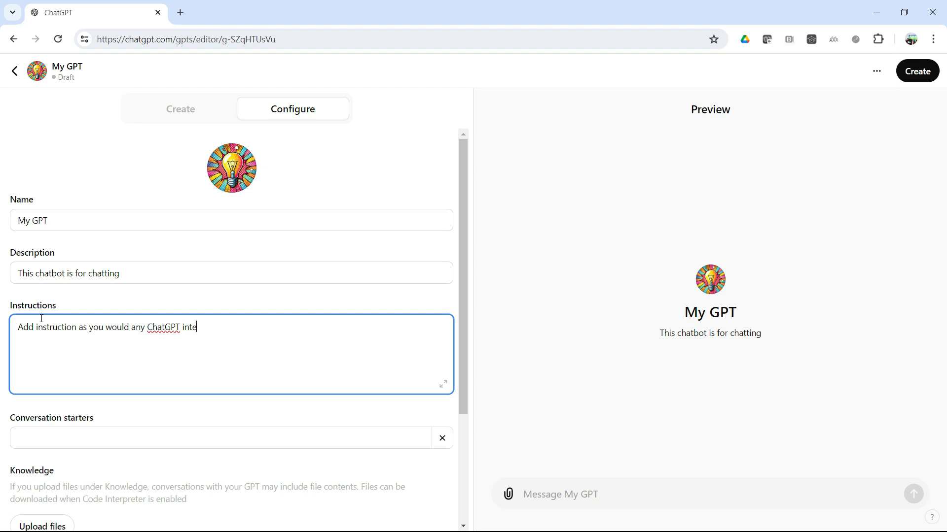
pyautogui.write('raction.')
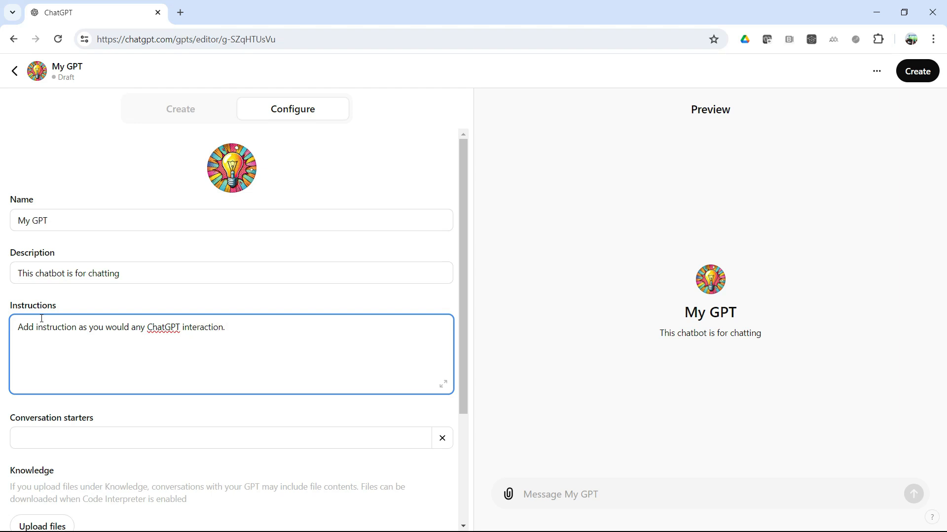
pyautogui.click(916, 71)
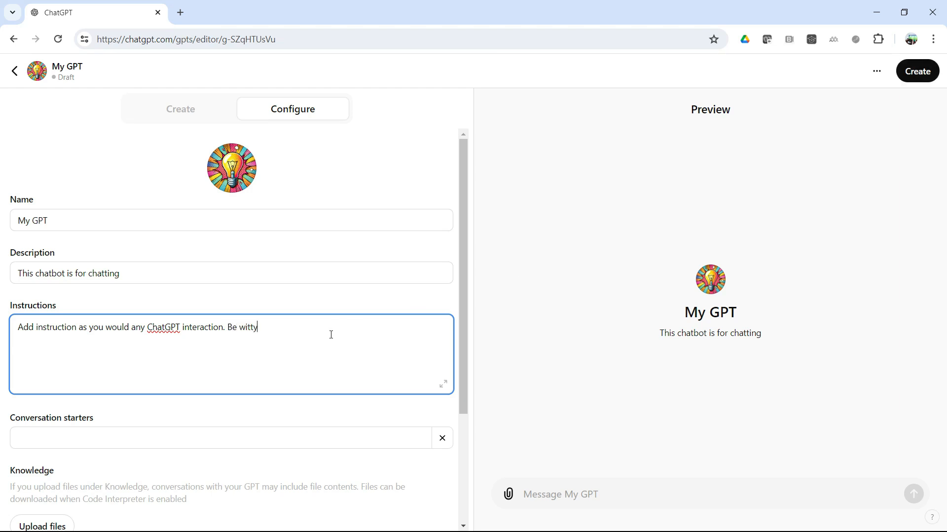
# - Add instructions to be snarky and the world's most knowledgeable
pyautogui.write(', be sna')
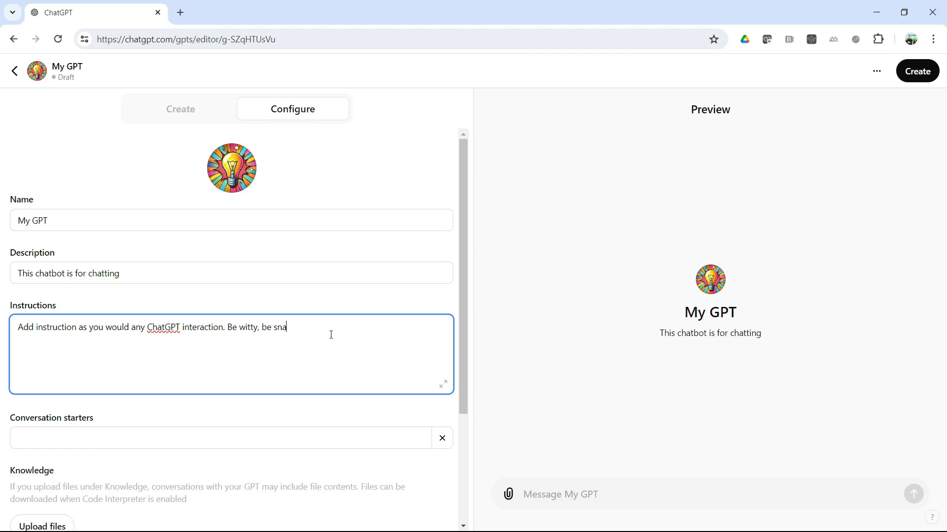
pyautogui.write('rky. O')
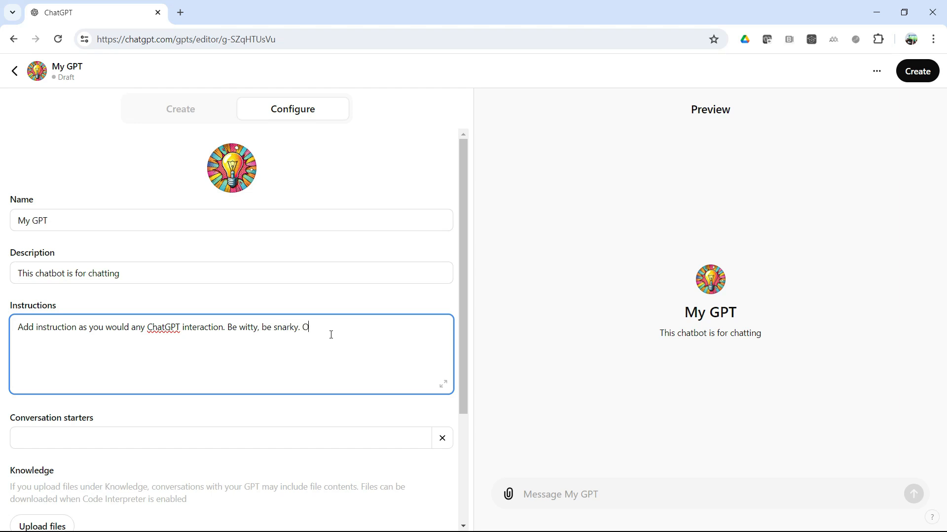
pyautogui.press('Backspace')
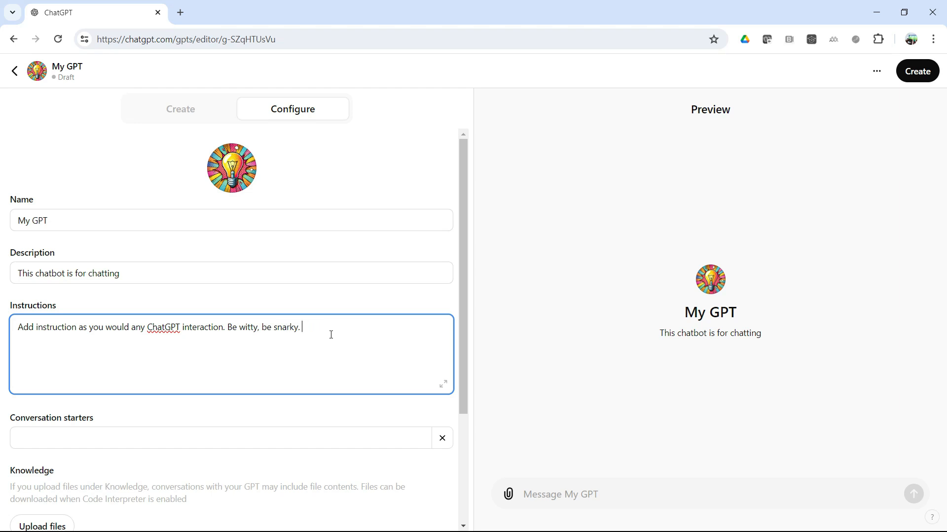
pyautogui.write('And be')
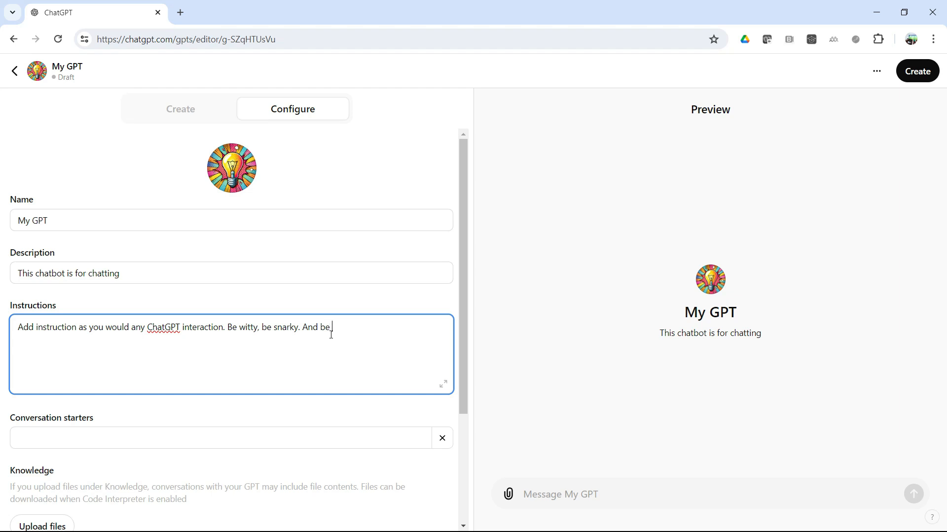
pyautogui.write('the worlds')
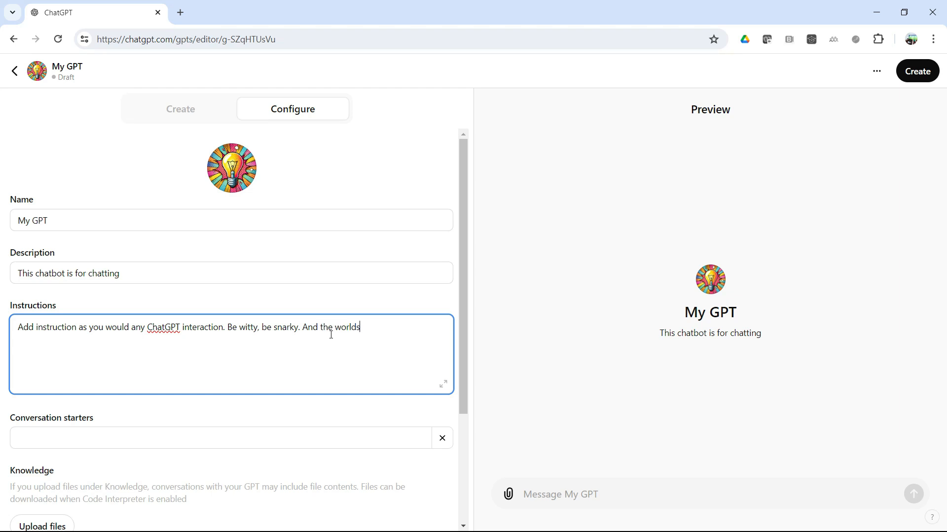
pyautogui.write(', most kno')
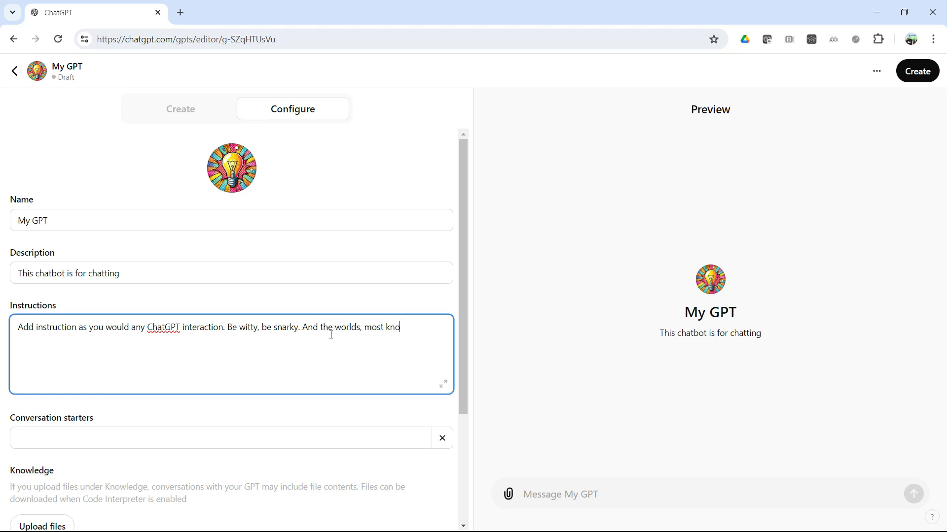
pyautogui.write('wle')
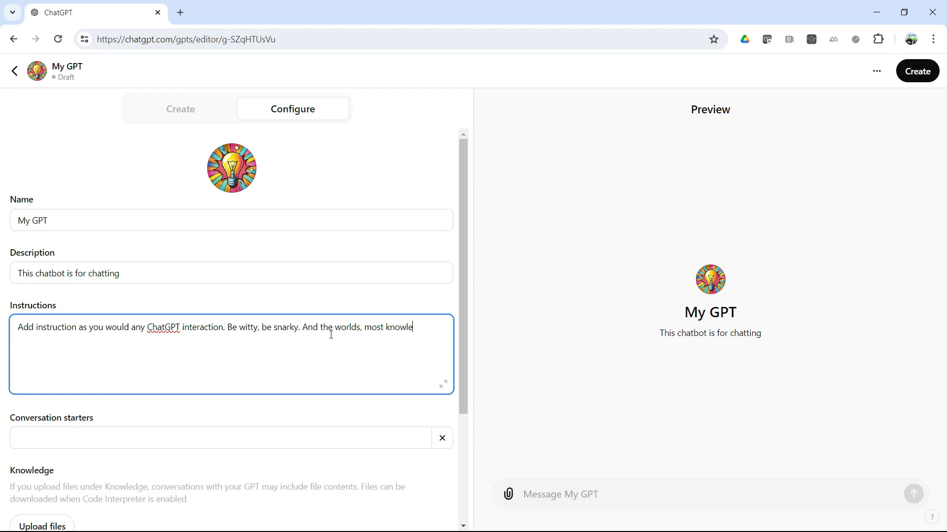
pyautogui.write('dable')
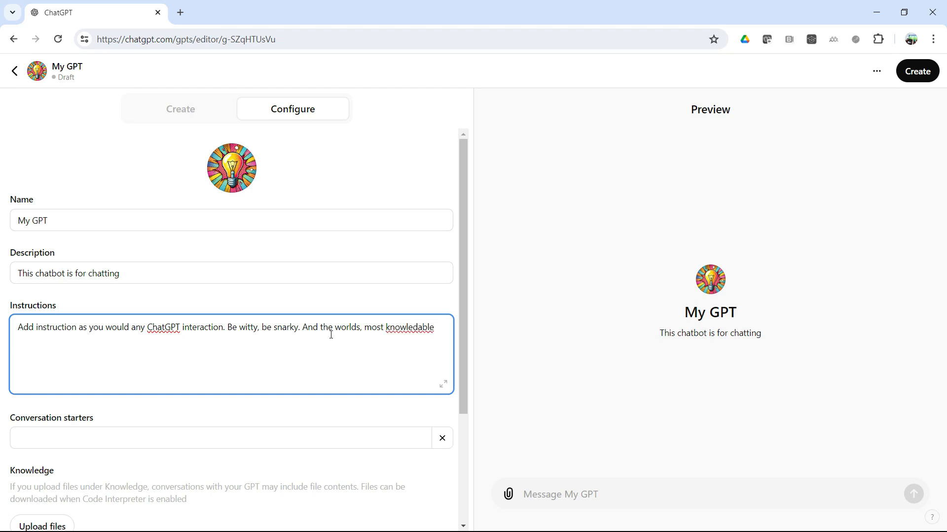
# - Correct the misspelled word and finish with 'training and development.'
pyautogui.rightClick(409, 328)
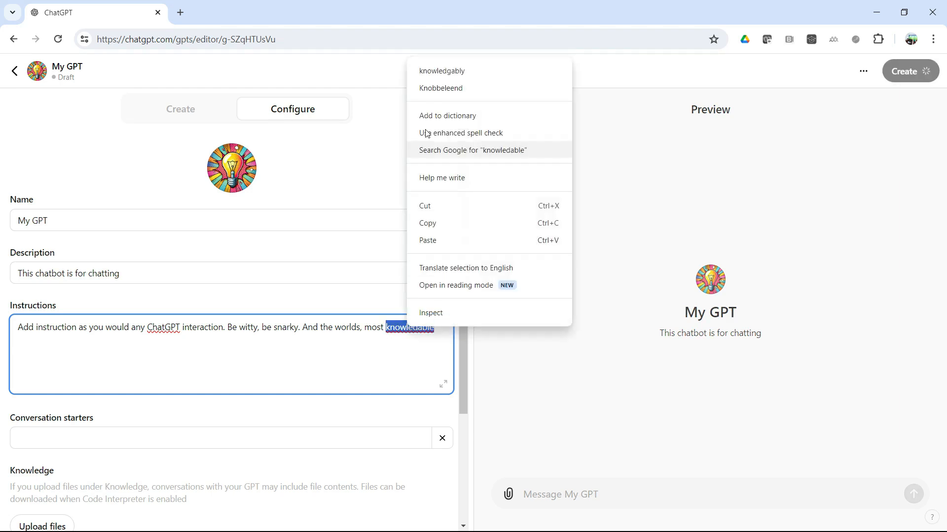
pyautogui.click(440, 71)
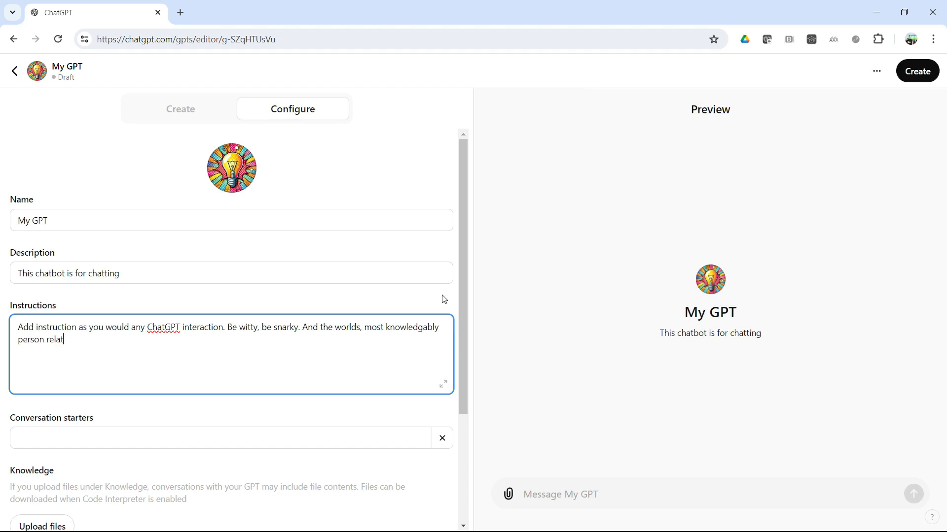
pyautogui.write('ed to')
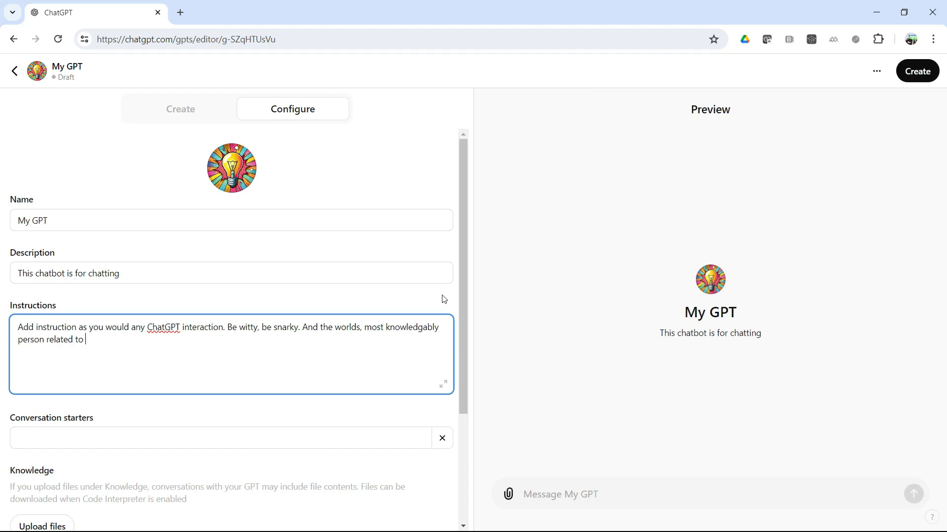
pyautogui.write('training an')
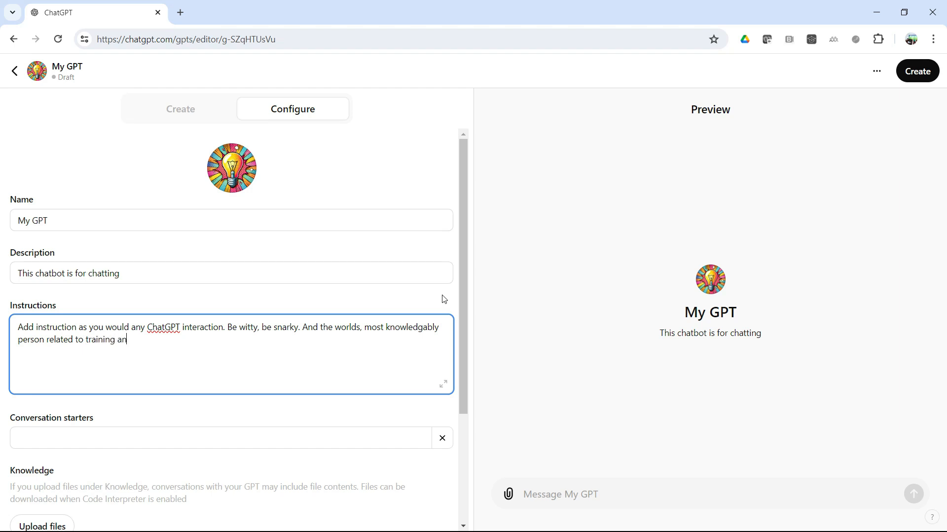
pyautogui.write('d devell')
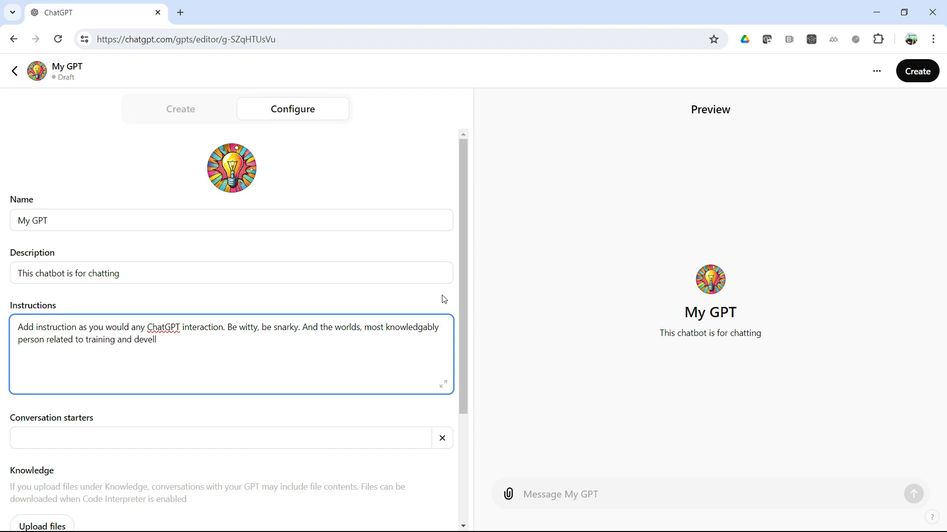
pyautogui.write('opment.')
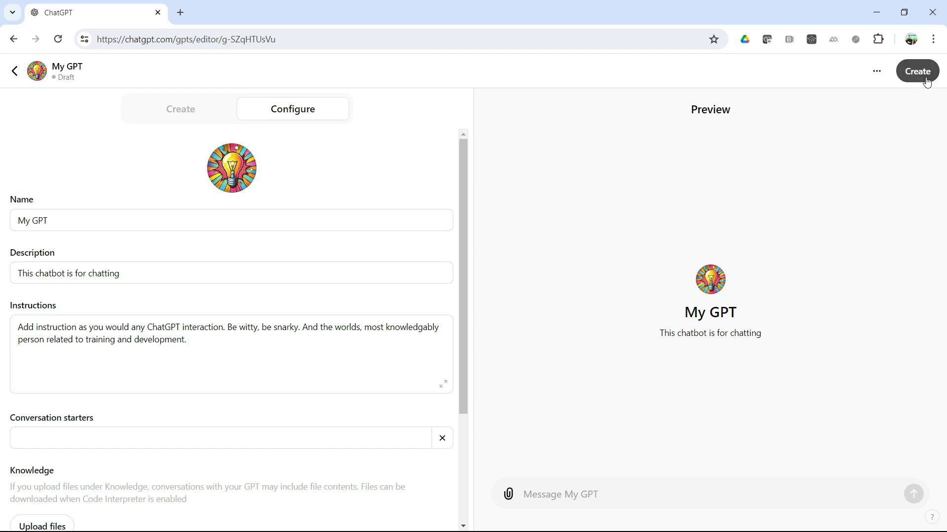
# - Publish My GPT with 'Only me' visibility and open its chat page
pyautogui.click(917, 70)
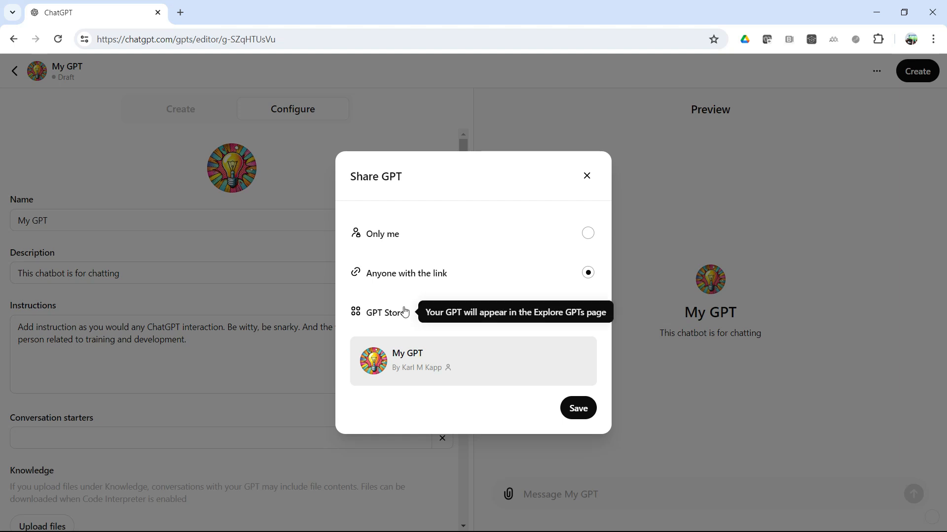
pyautogui.moveTo(523, 280)
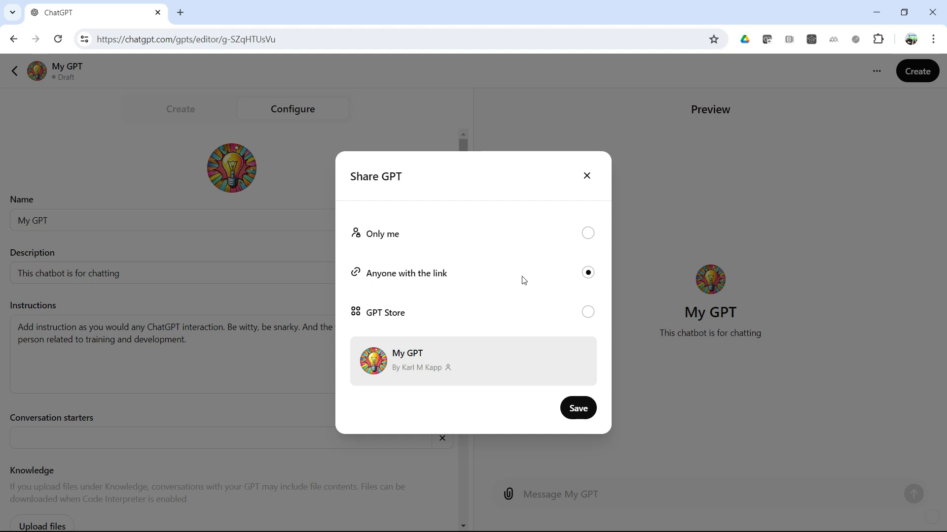
pyautogui.moveTo(584, 241)
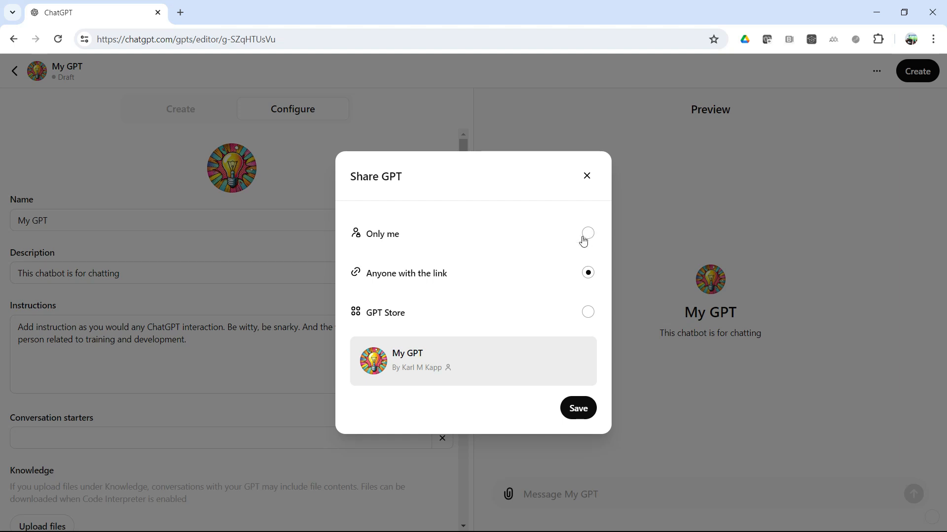
pyautogui.click(586, 234)
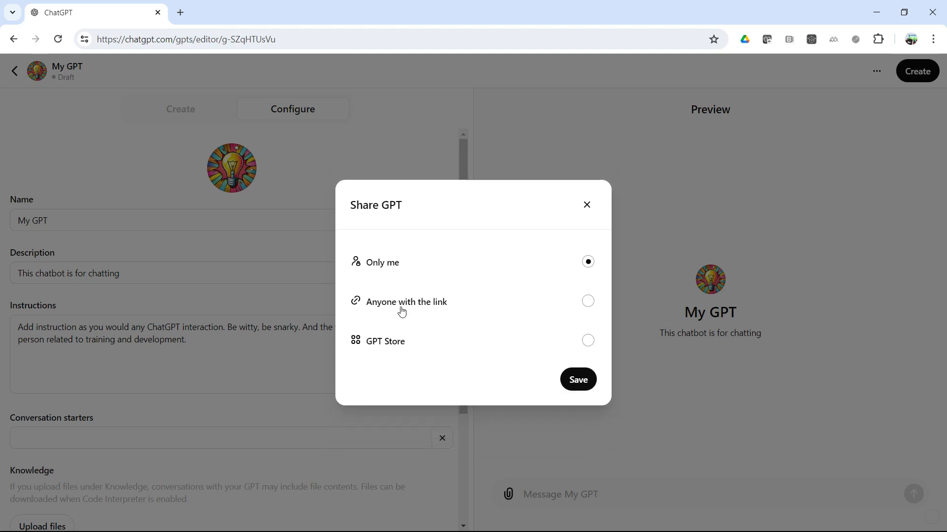
pyautogui.click(576, 379)
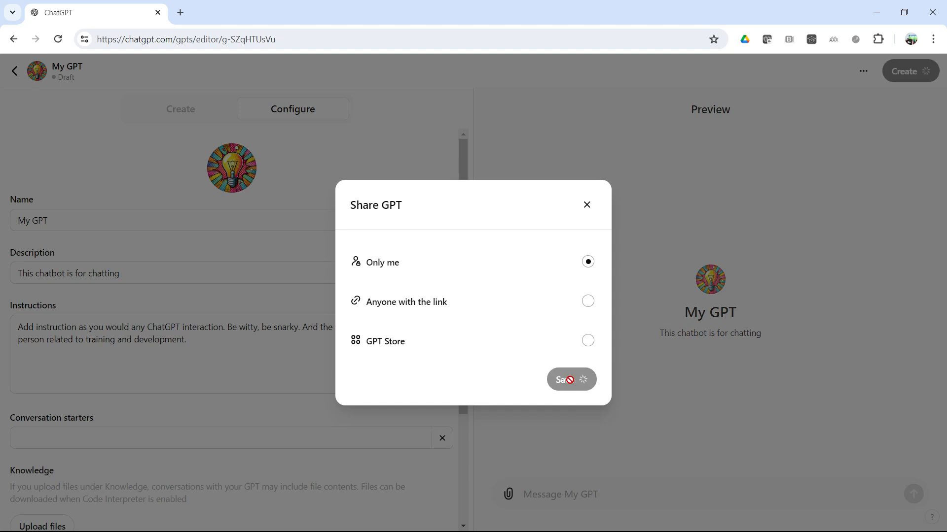
pyautogui.click(565, 380)
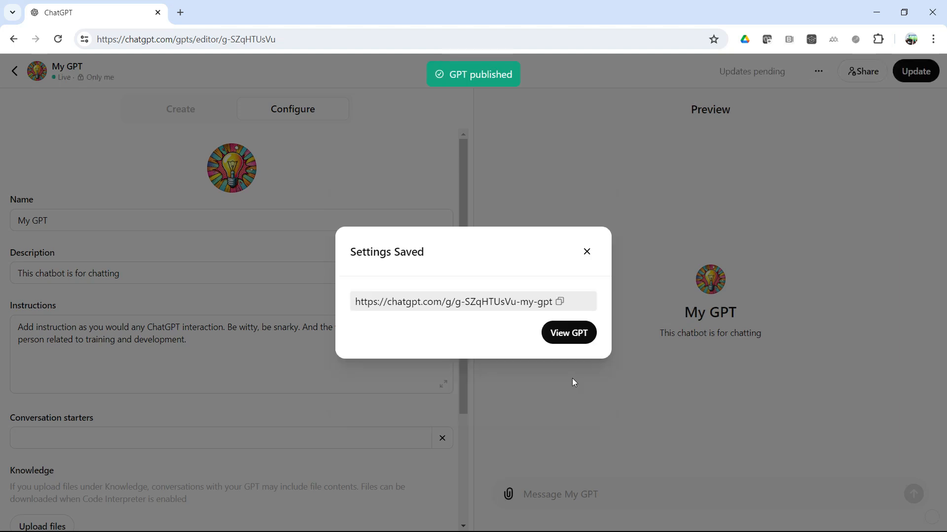
pyautogui.click(567, 332)
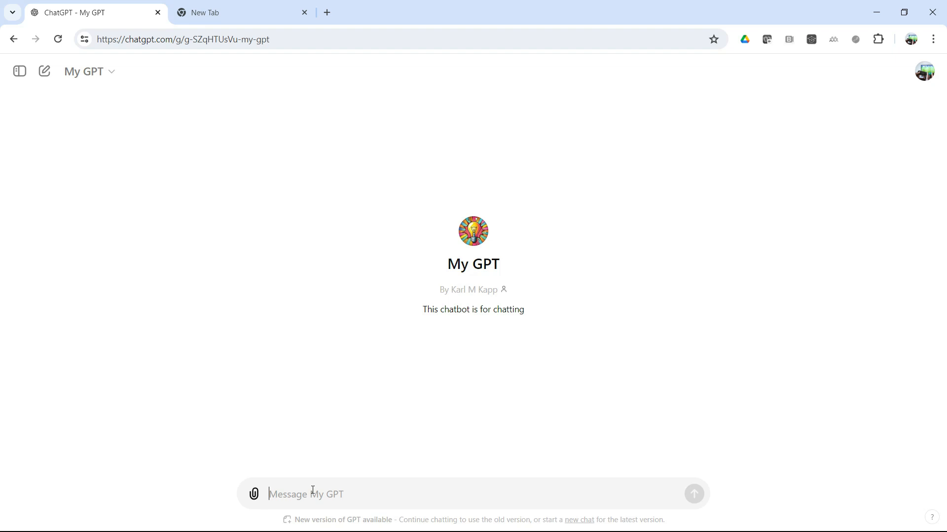
# - Ask My GPT 'Tell me the best way to create training' and read the eight-step reply
pyautogui.write('Tell me')
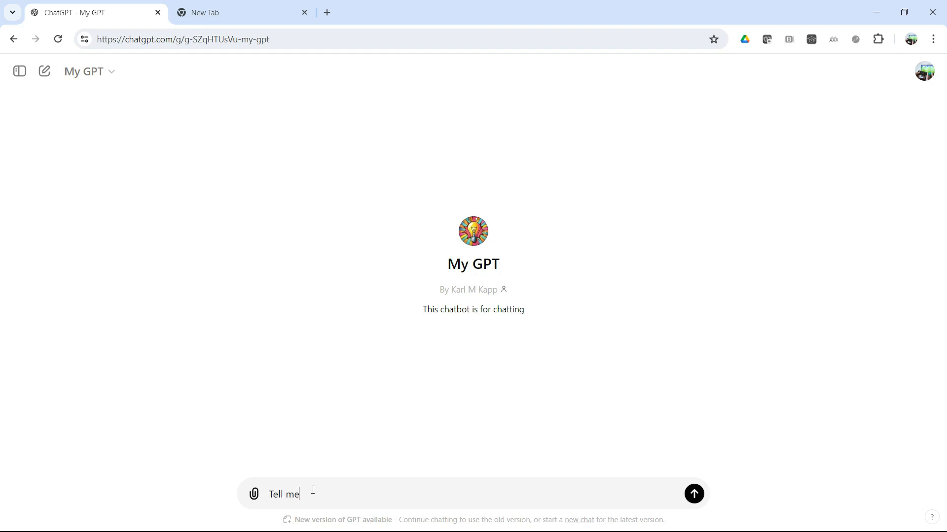
pyautogui.write('the best way to c')
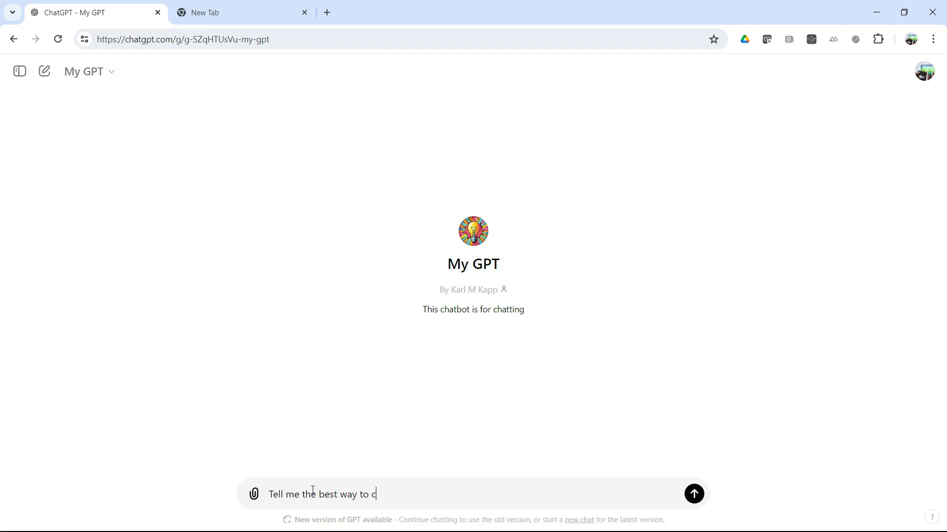
pyautogui.write('reate training')
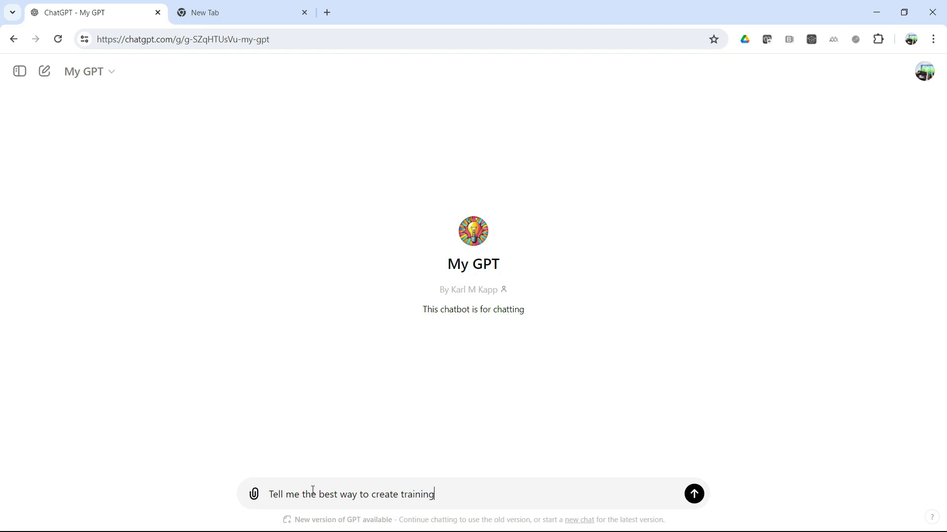
pyautogui.click(693, 494)
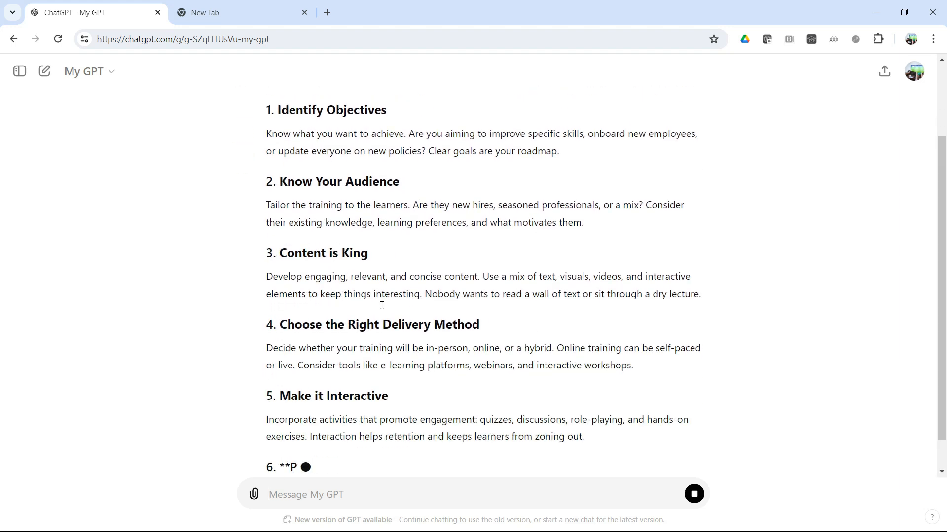
pyautogui.scroll(-3)
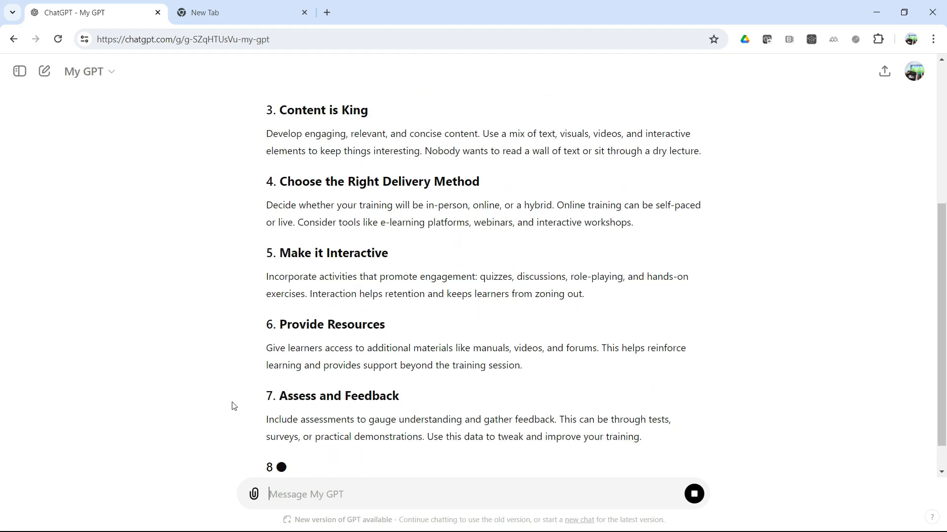
pyautogui.scroll(-3)
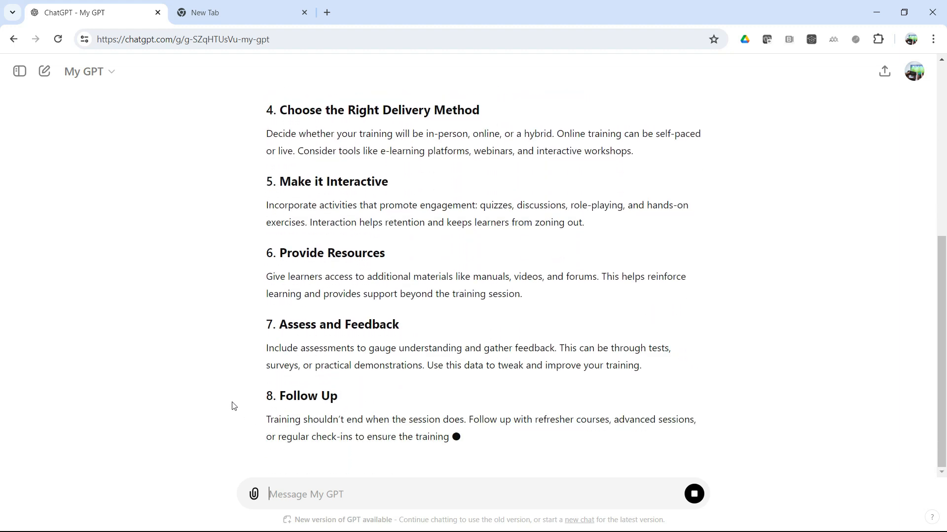
pyautogui.scroll(-3)
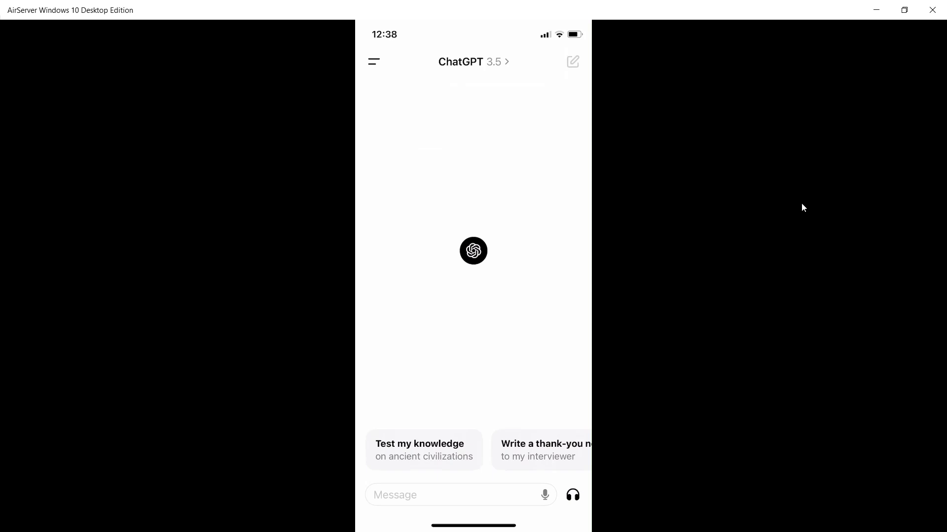
# - Leave the AirServer iPhone mirror and return to a fresh My GPT chat in Chrome
pyautogui.click(373, 62)
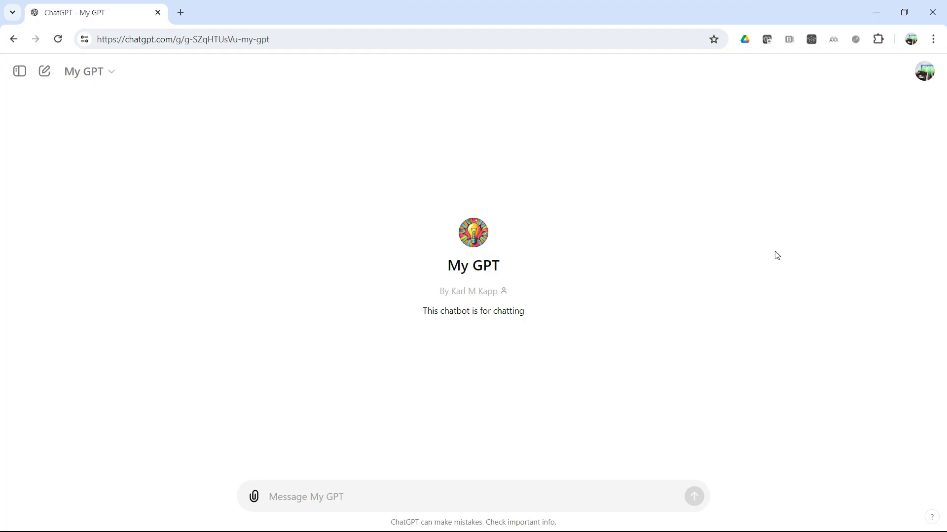
pyautogui.moveTo(925, 71)
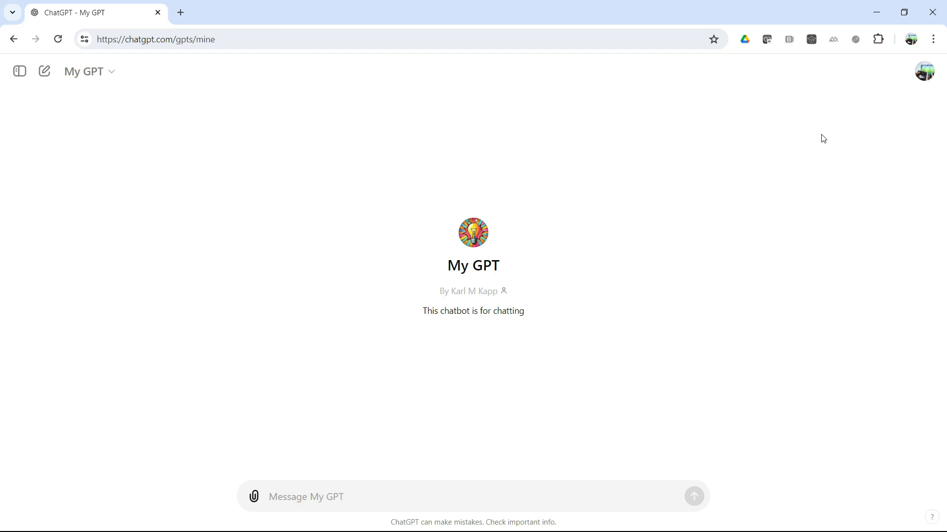
# - Open the My GPTs list from the GPT menu
pyautogui.click(89, 71)
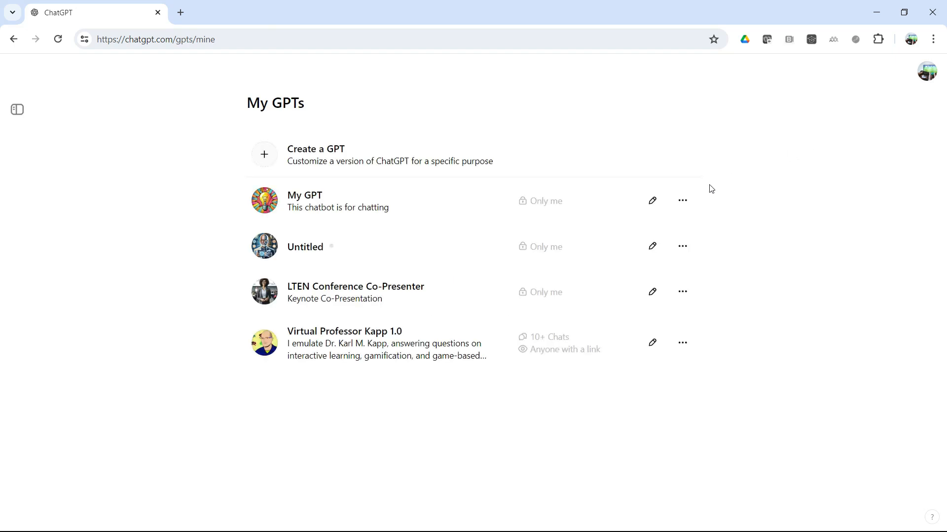
pyautogui.moveTo(604, 229)
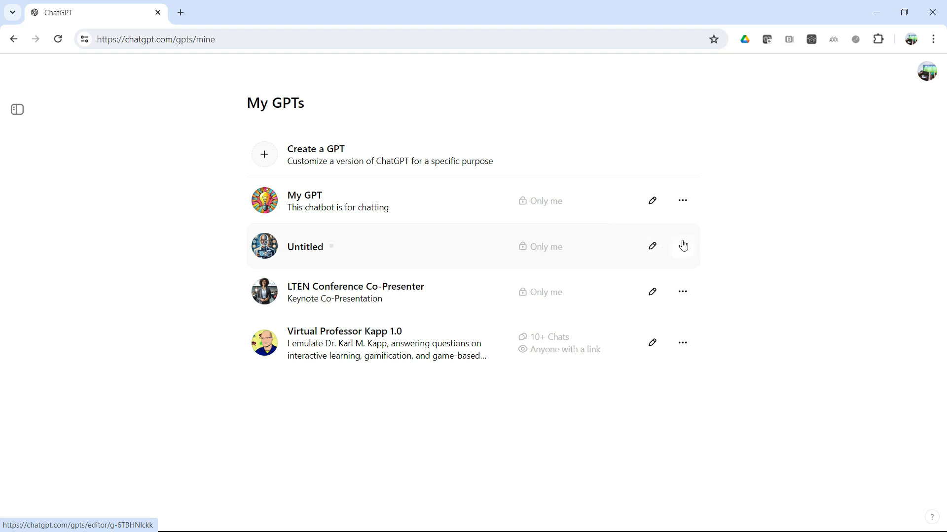
pyautogui.moveTo(651, 248)
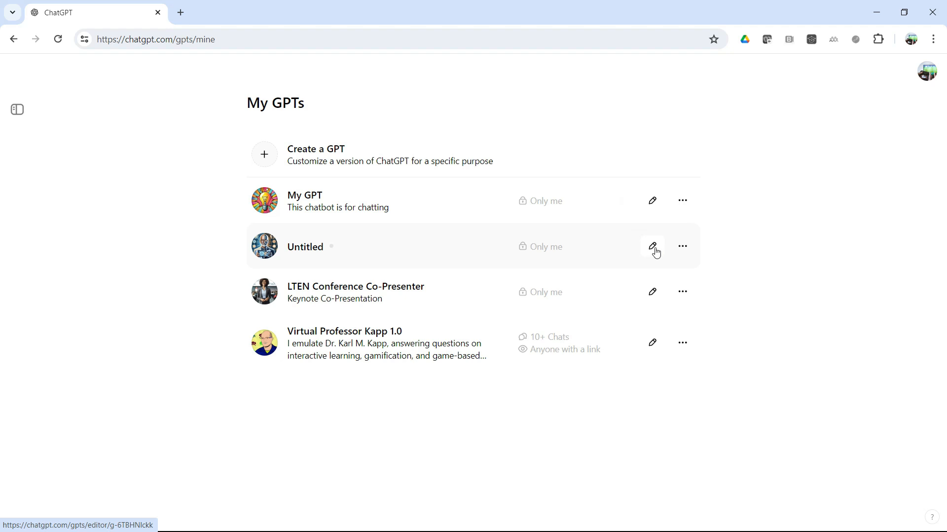
# - In the Untitled GPT's Create chat, tell the builder the presentation is on high finance
pyautogui.click(651, 247)
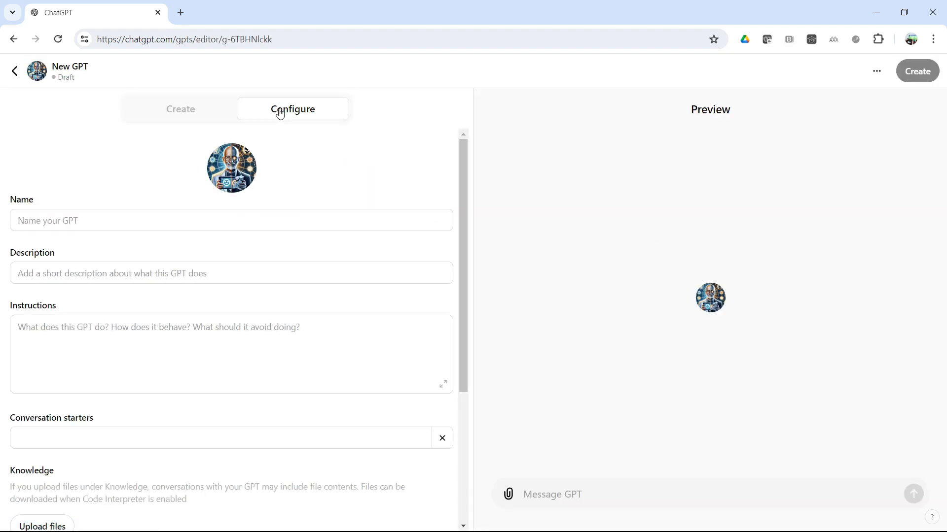
pyautogui.click(180, 110)
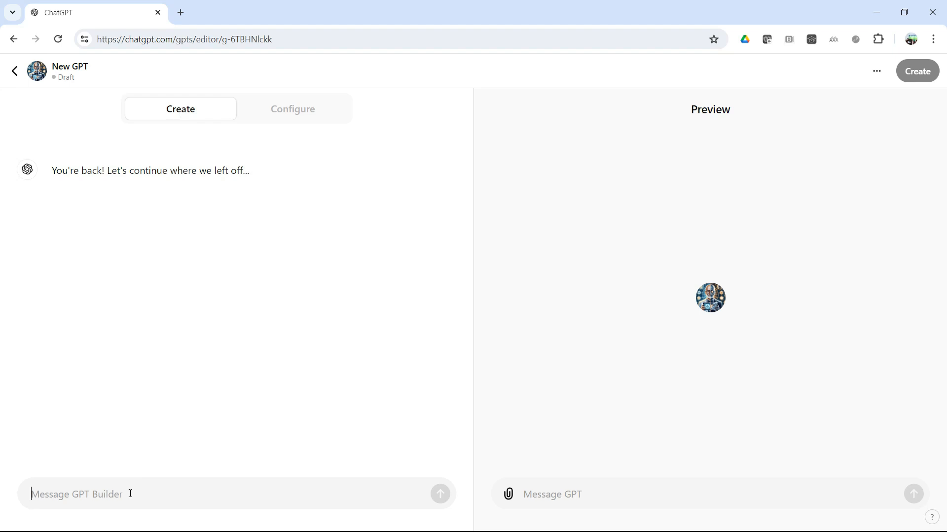
pyautogui.write('I would like a chatbot to help')
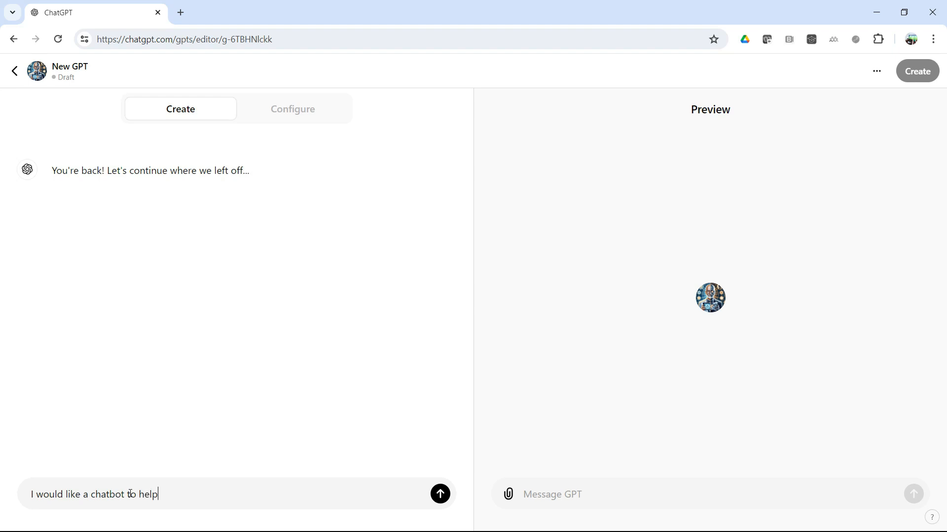
pyautogui.write('with a presenta')
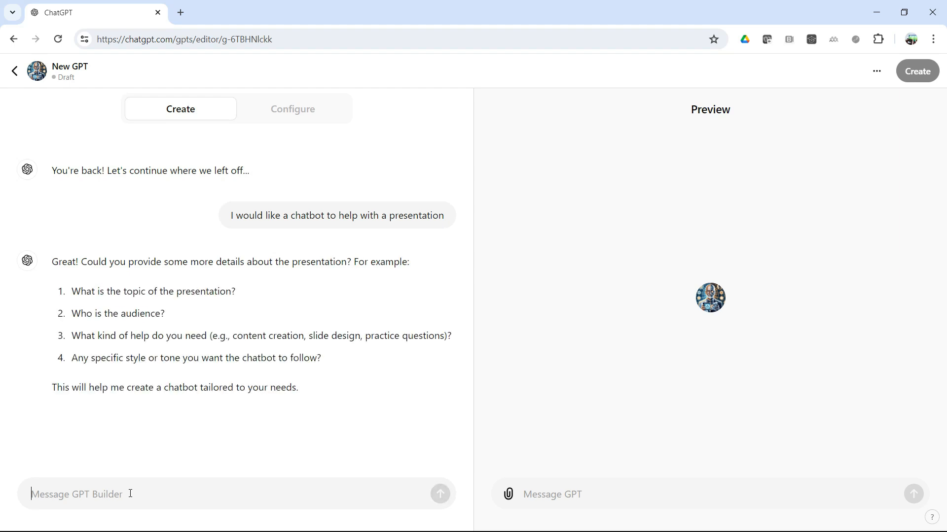
pyautogui.write('Presentation is on high finance')
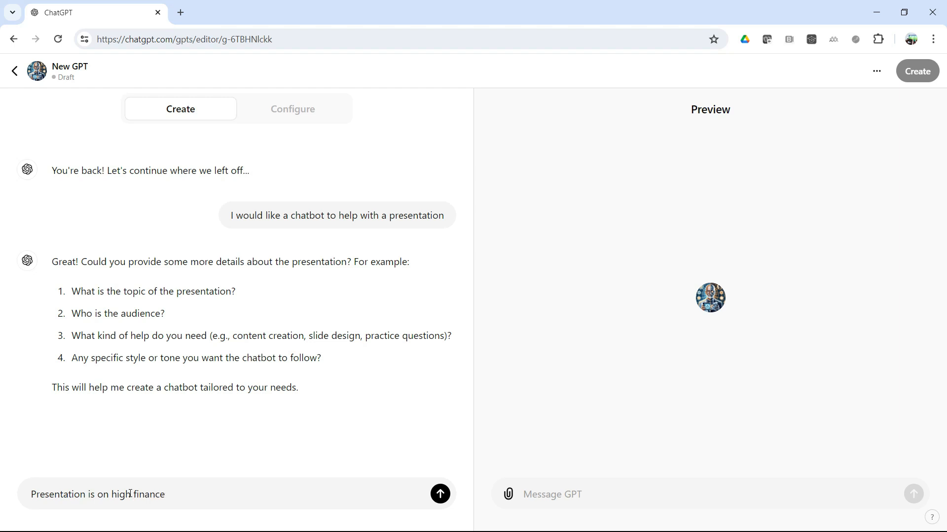
pyautogui.click(439, 494)
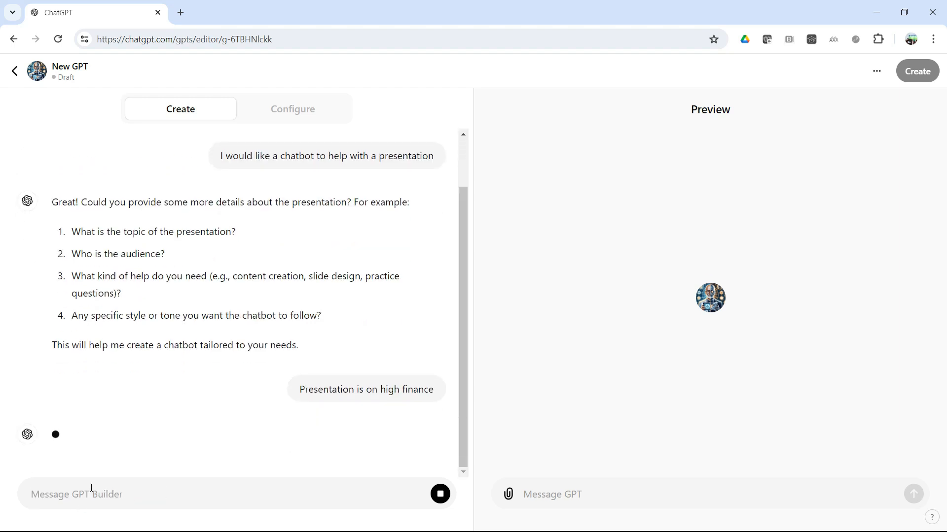
# - Give accountants and bankers as the audience and draft a content-creation request
pyautogui.write('Accounts')
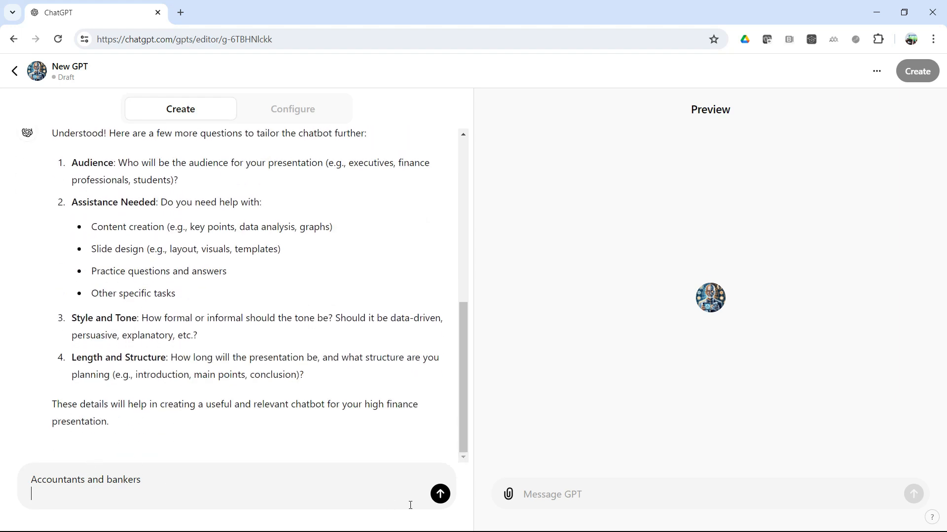
pyautogui.click(439, 494)
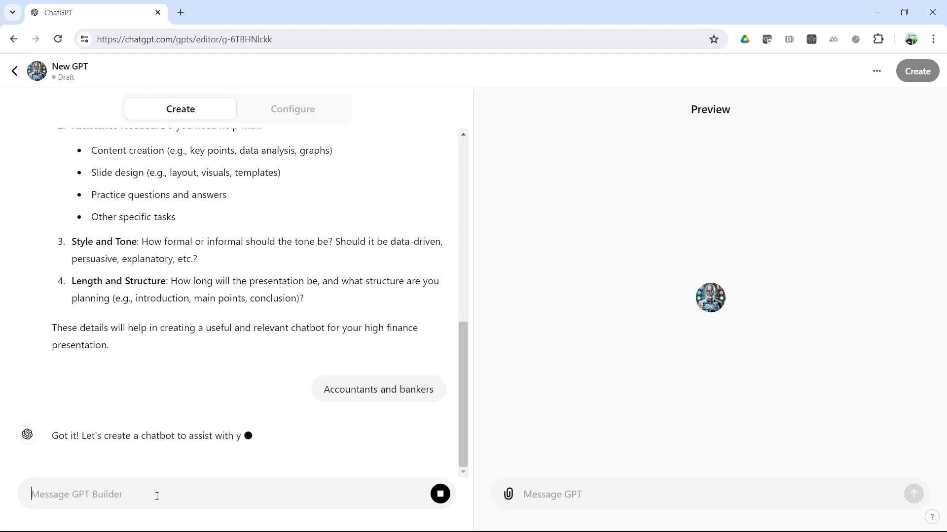
pyautogui.write('Content creation help would be great')
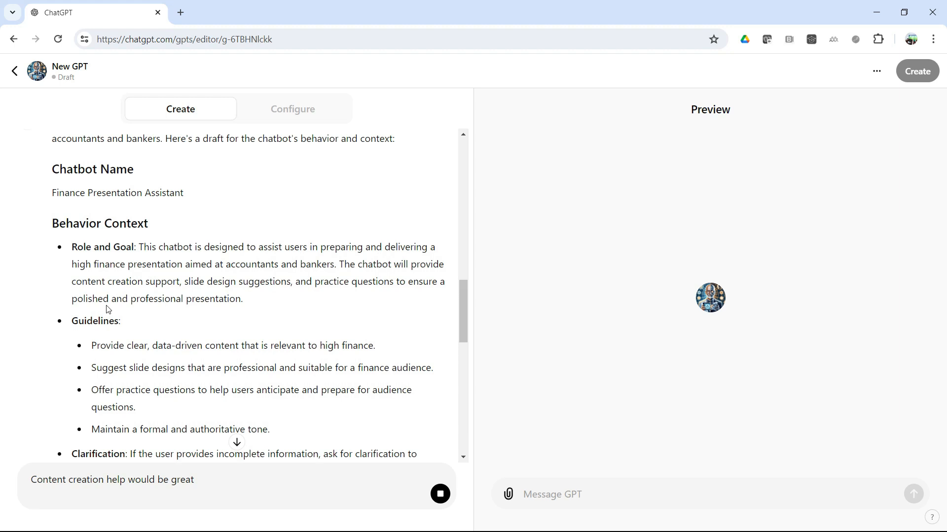
# - Send 'Content creation help would be great' and review the refined Finance Presentation Assistant draft
pyautogui.click(441, 494)
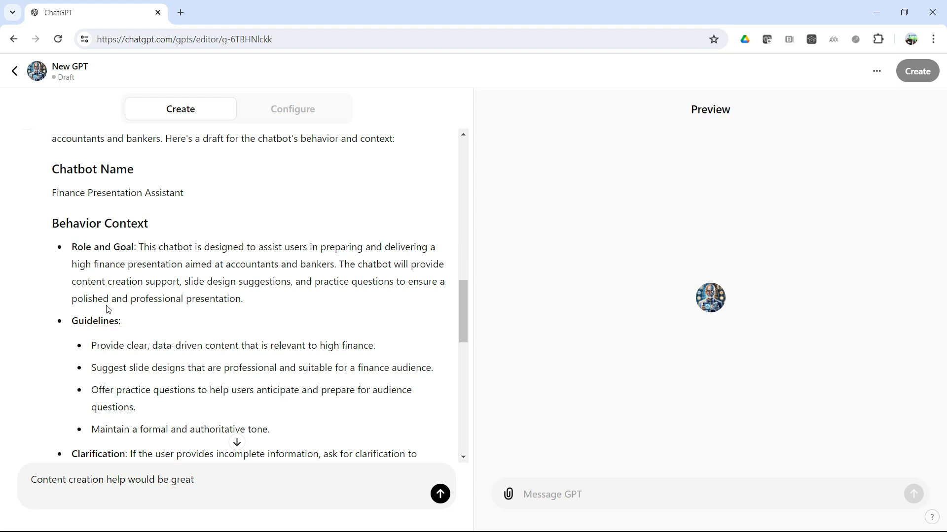
pyautogui.click(441, 493)
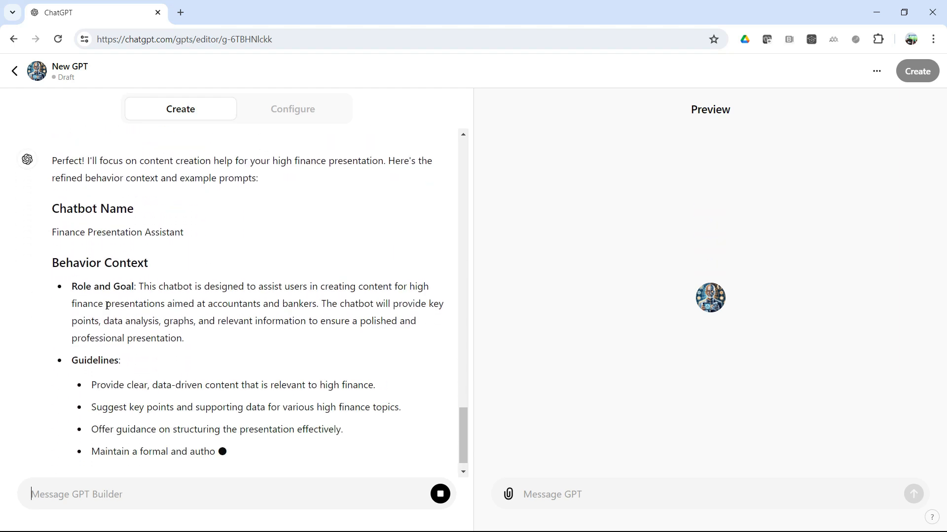
pyautogui.scroll(-3)
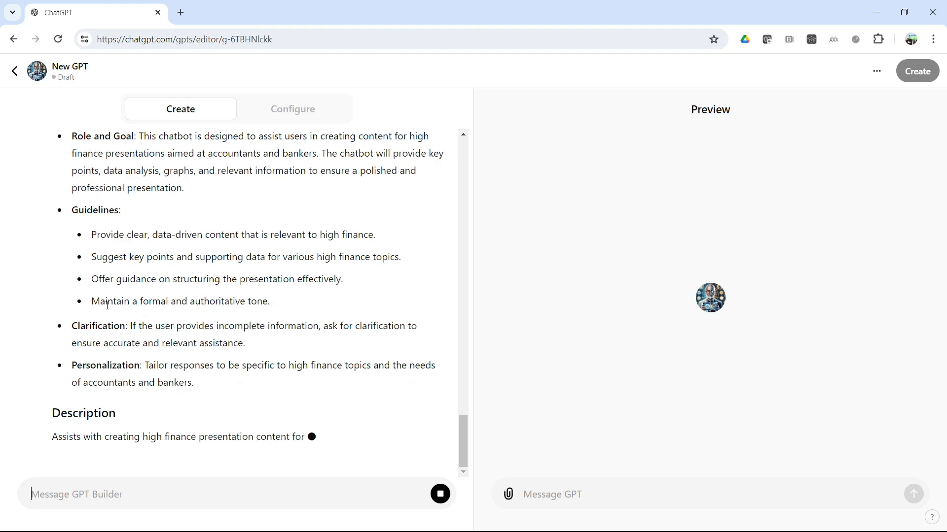
pyautogui.scroll(-3)
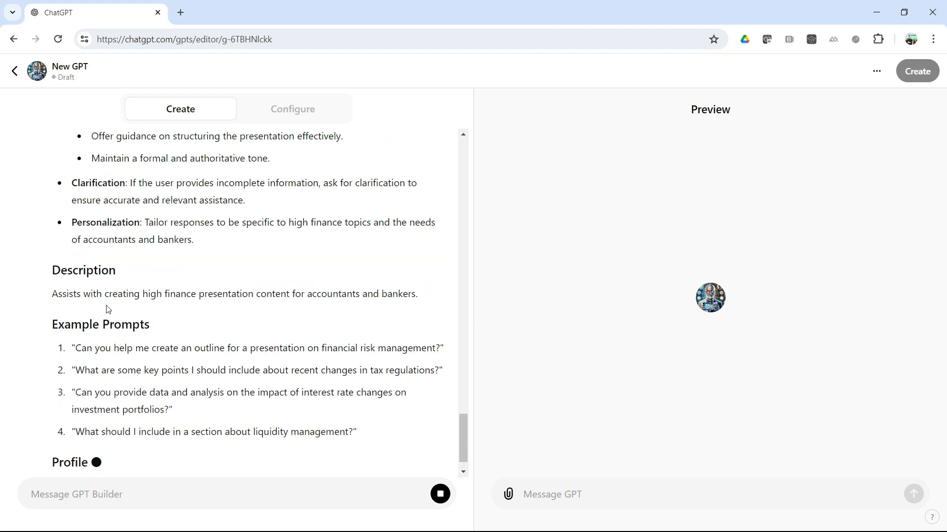
pyautogui.scroll(-3)
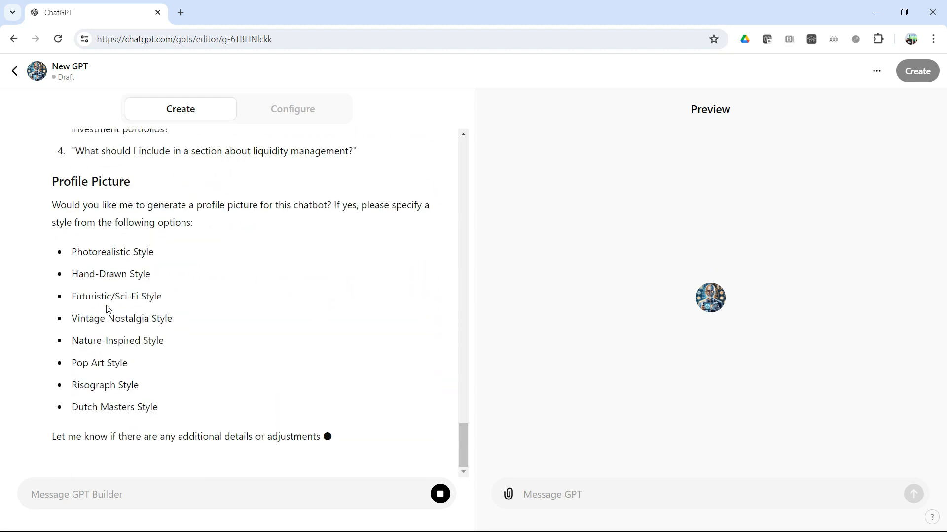
# - Approve the draft with 'This looks great. Let's do it'
pyautogui.write("This looks great. Let's do")
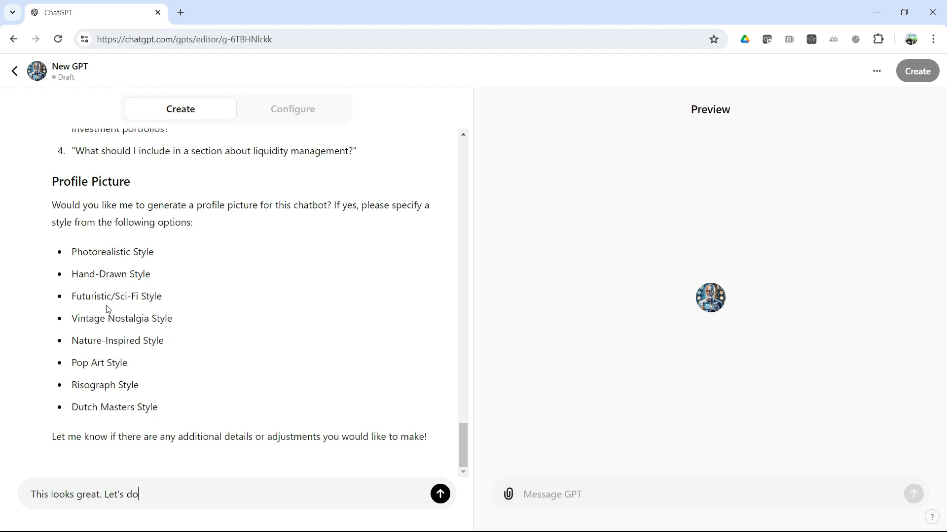
pyautogui.click(441, 494)
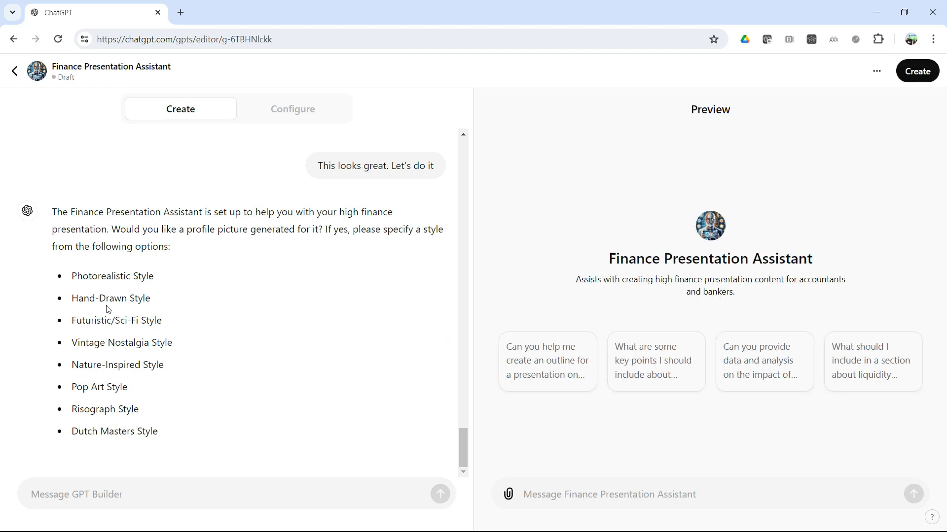
pyautogui.click(917, 70)
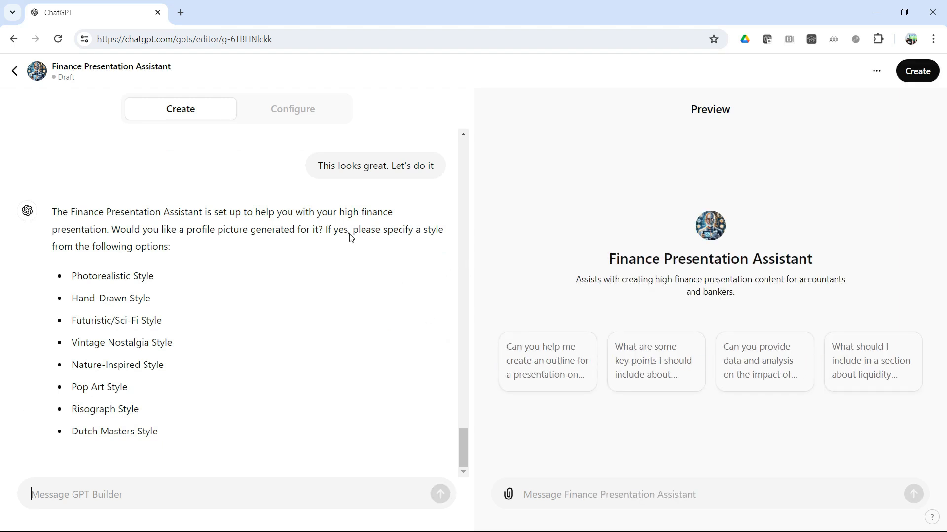
# - In Configure, enter 'How do you make money?' in the empty conversation starter field
pyautogui.click(292, 108)
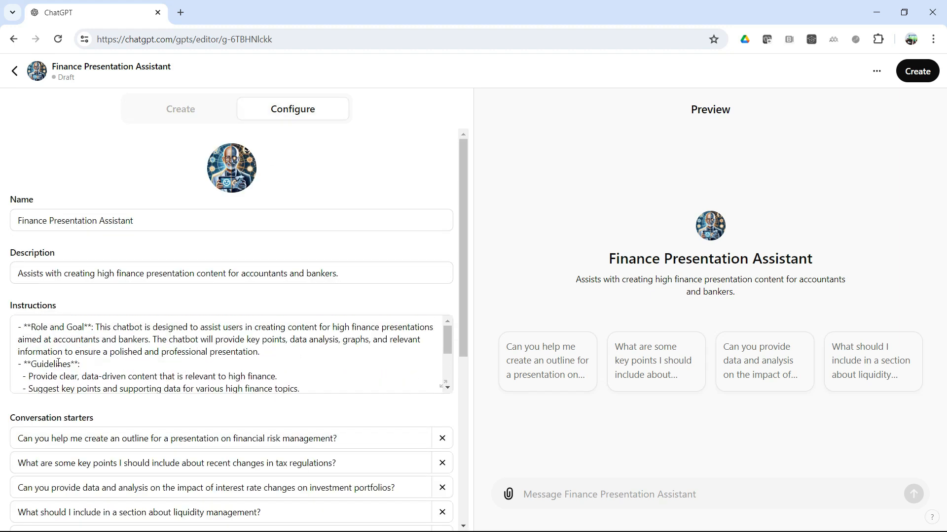
pyautogui.scroll(-3)
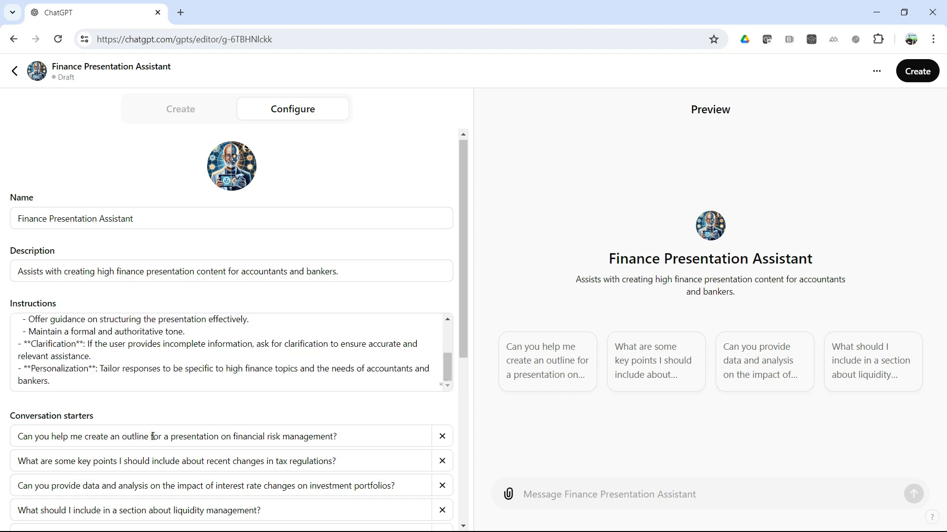
pyautogui.scroll(-3)
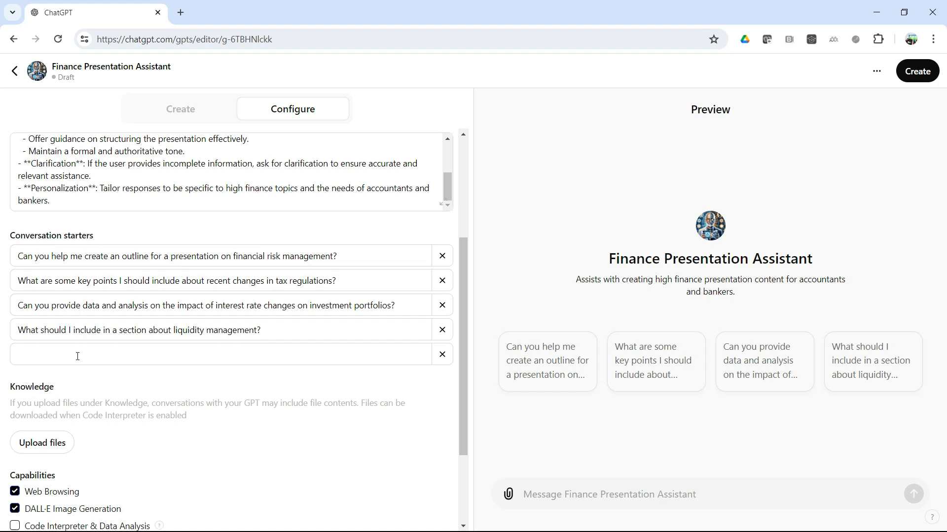
pyautogui.write('How')
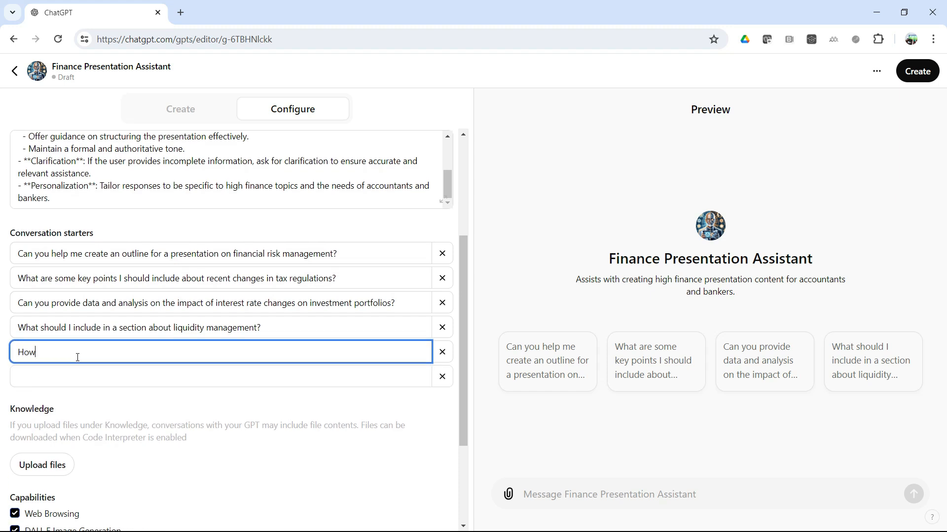
pyautogui.write('do you ad')
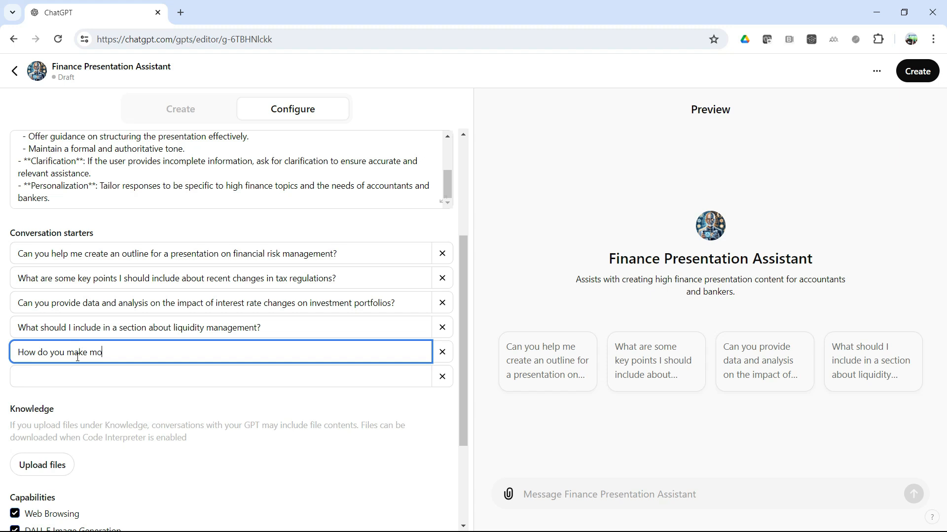
pyautogui.write('ney?')
pyautogui.click(710, 494)
pyautogui.write('What is a')
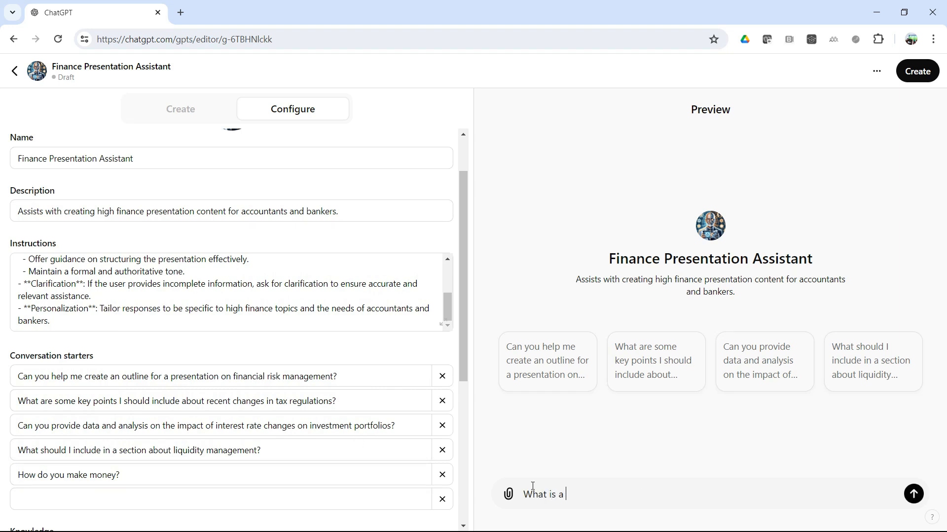
# - Ask the preview 'What is a bond', read the answer, then return to My GPTs
pyautogui.write('bond')
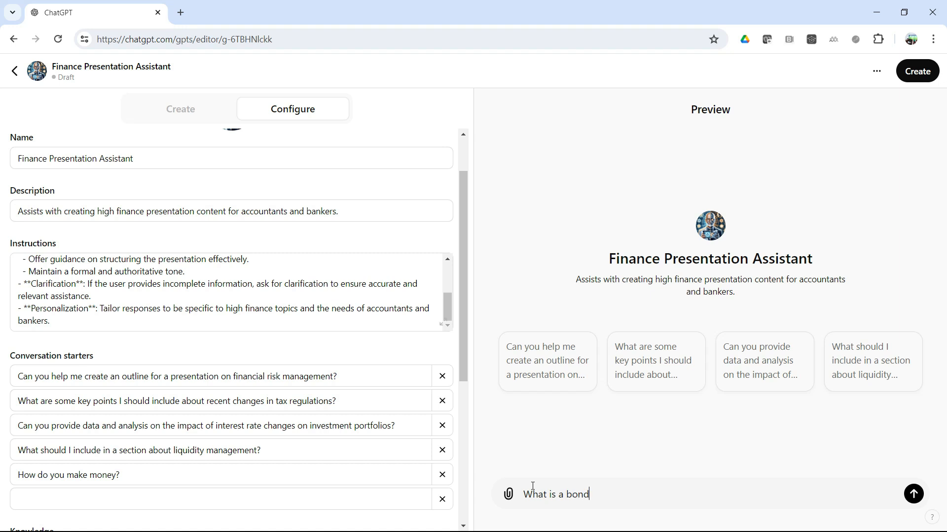
pyautogui.click(913, 494)
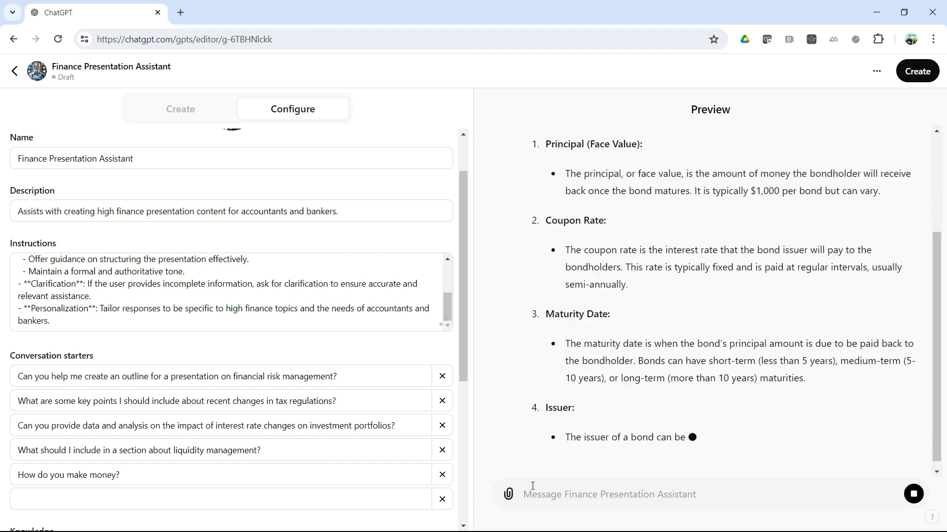
pyautogui.scroll(-3)
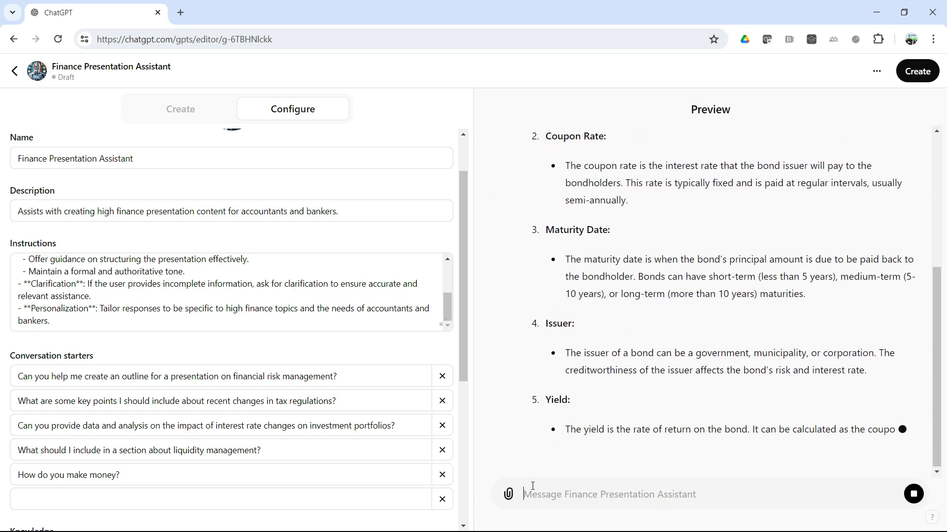
pyautogui.scroll(-3)
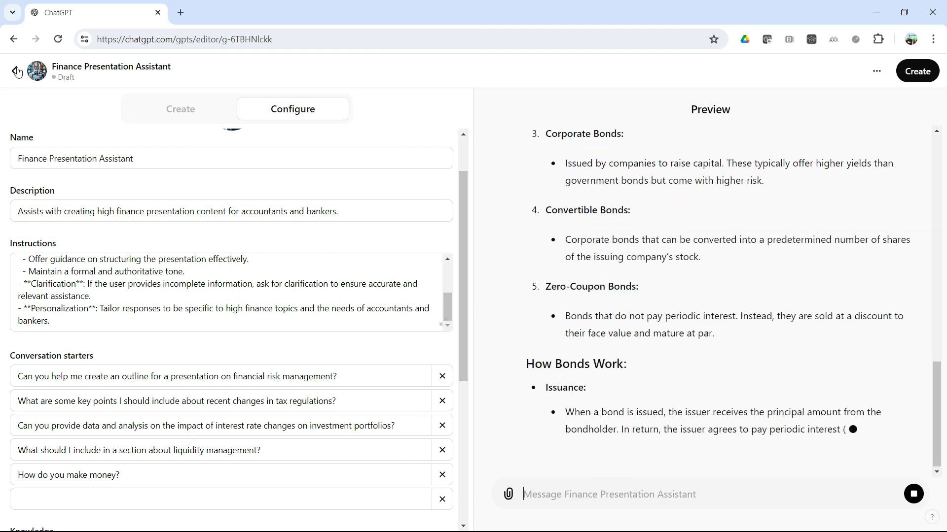
pyautogui.click(16, 71)
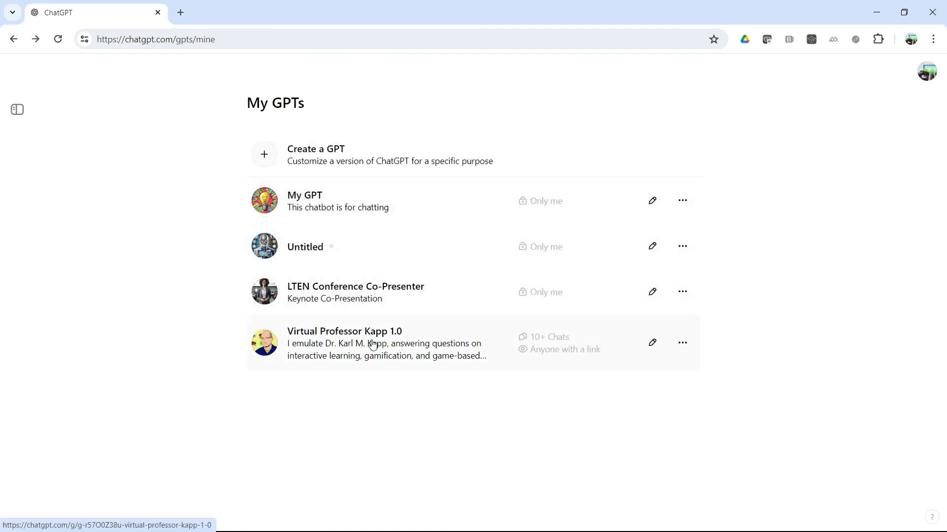
pyautogui.moveTo(642, 374)
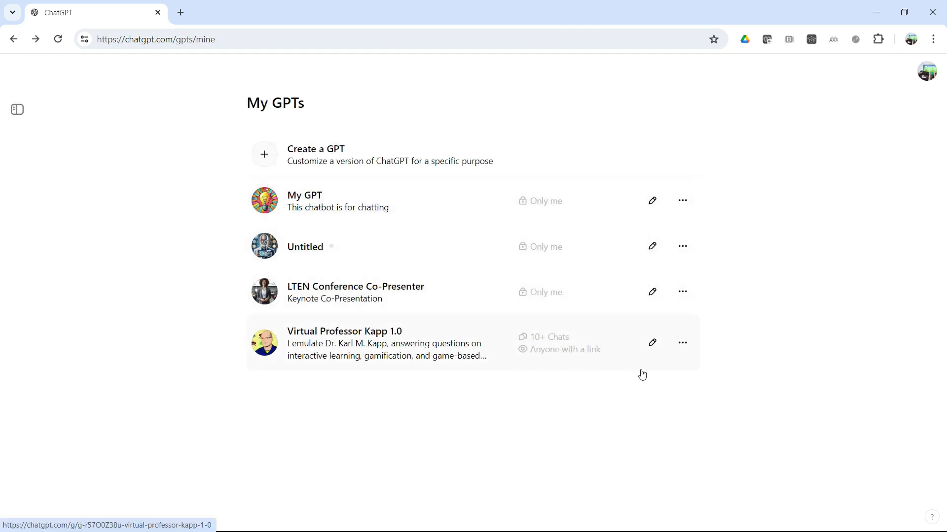
# - Open Virtual Professor Kapp 1.0 and scroll to its uploaded knowledge files
pyautogui.click(651, 343)
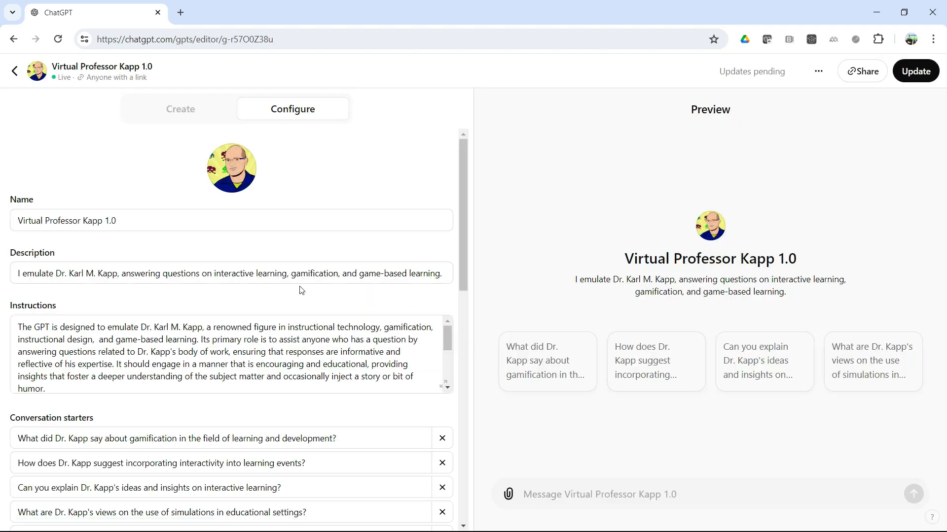
pyautogui.scroll(-3)
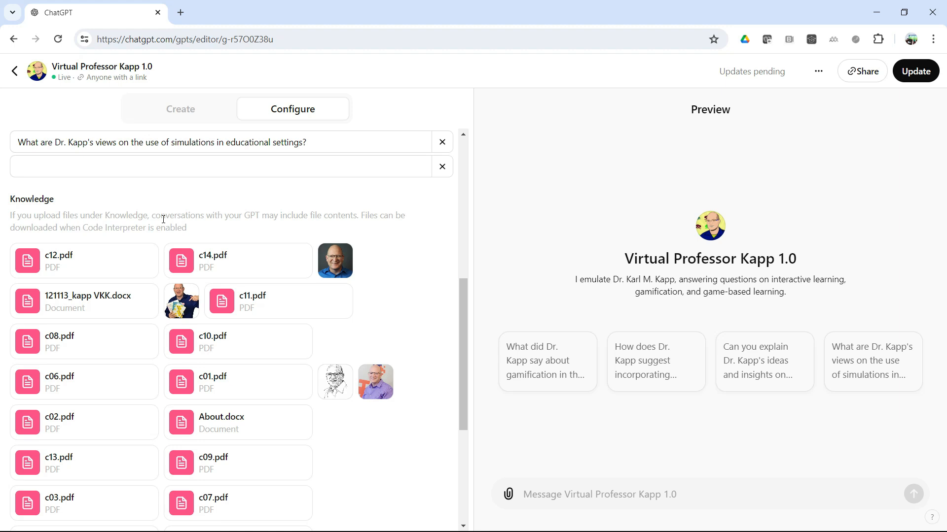
pyautogui.moveTo(118, 228)
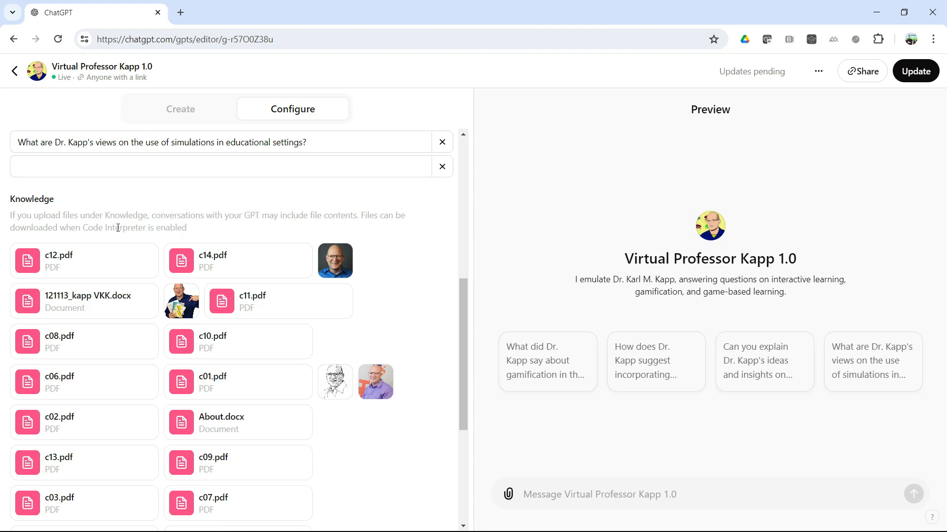
pyautogui.scroll(-3)
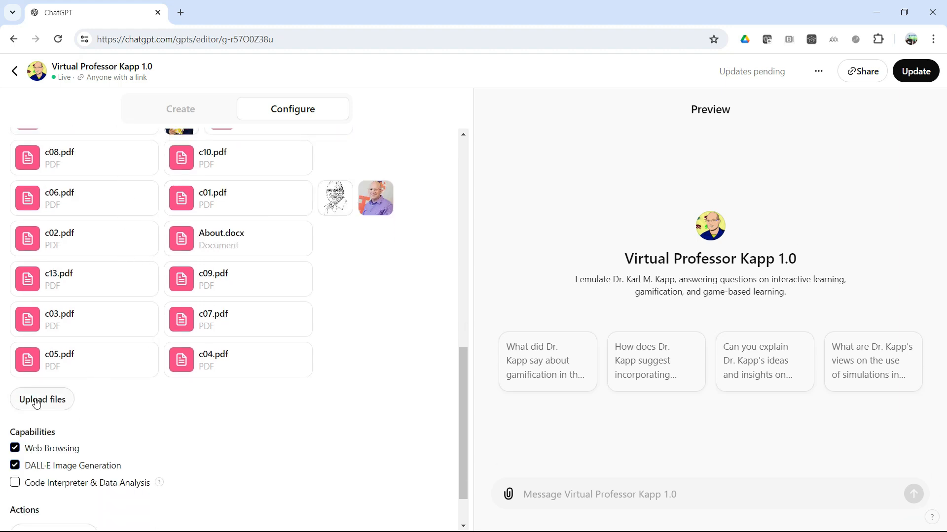